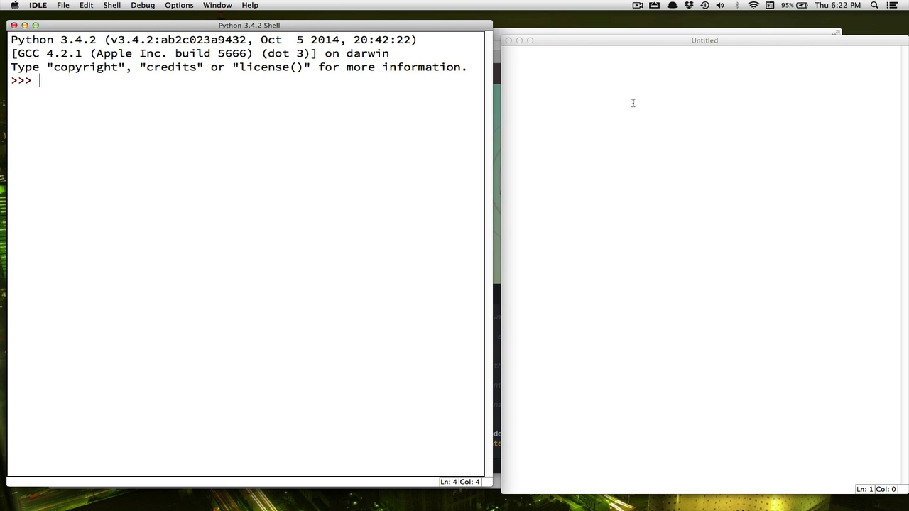
pyautogui.moveTo(548, 125)
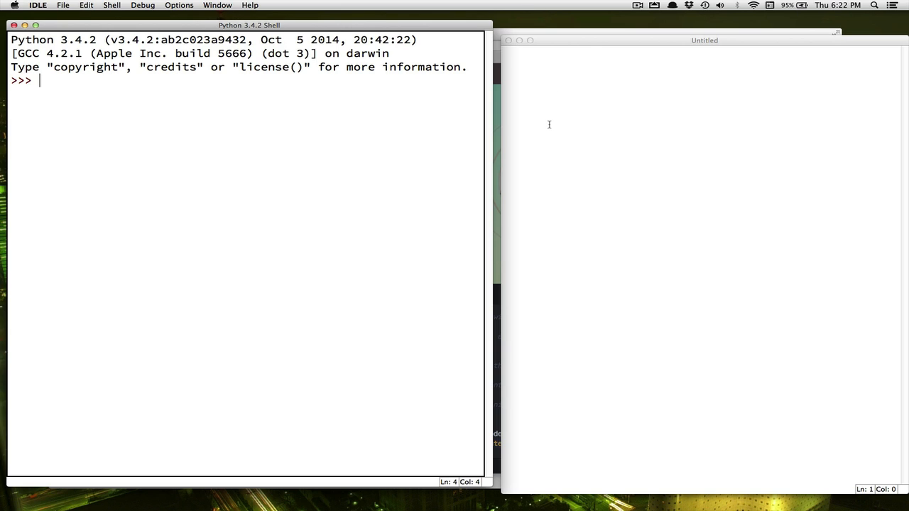
pyautogui.moveTo(516, 64)
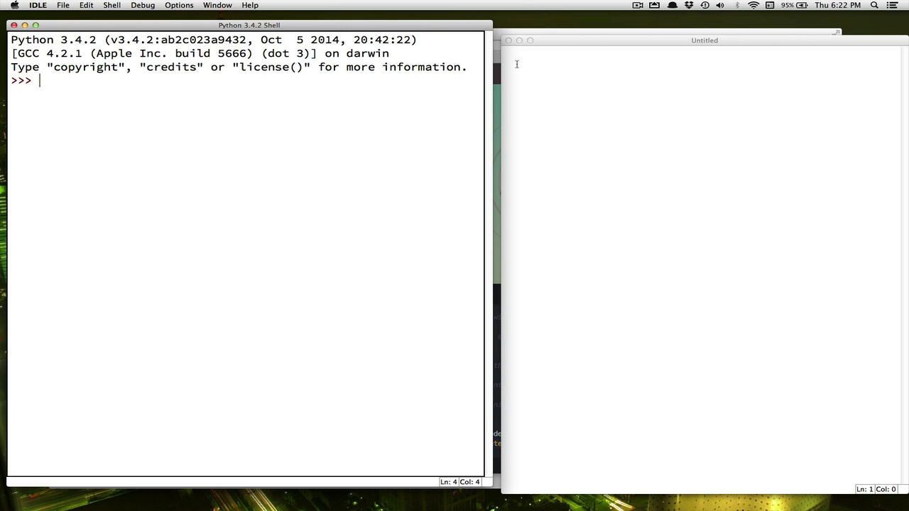
pyautogui.moveTo(267, 86)
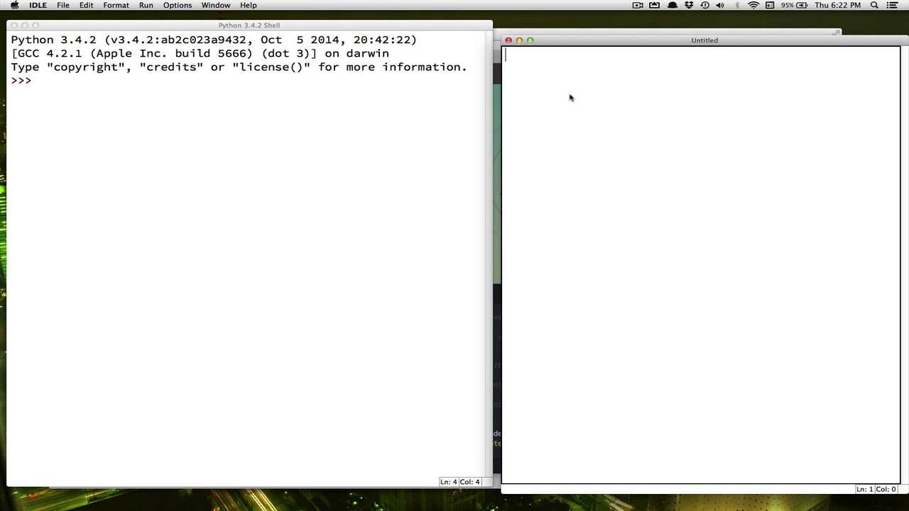
pyautogui.moveTo(548, 78)
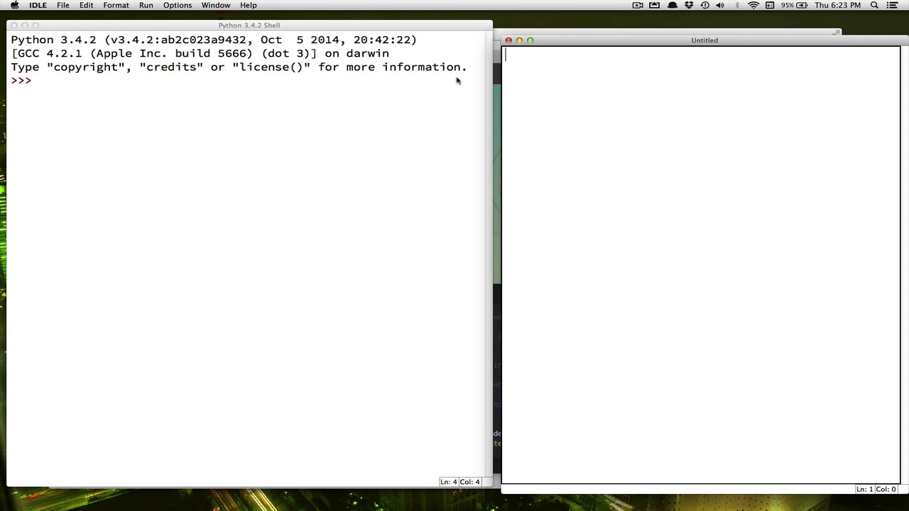
pyautogui.moveTo(412, 105)
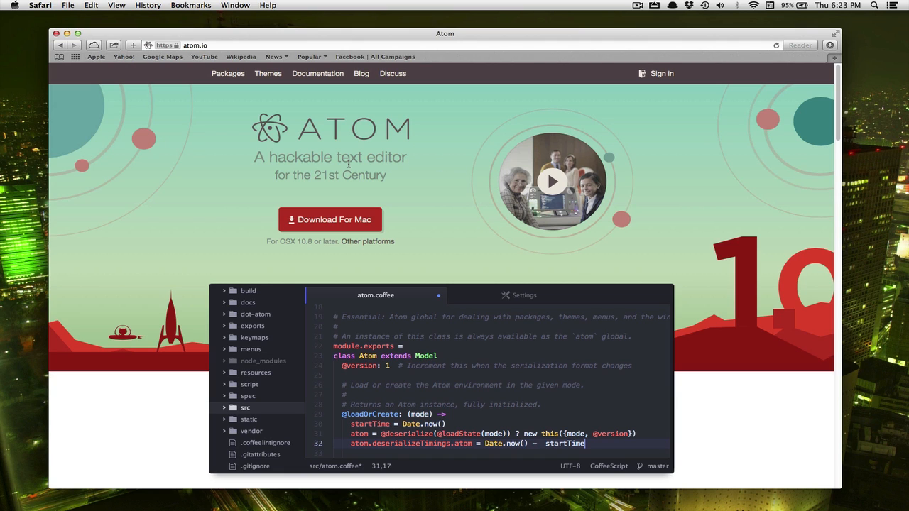
pyautogui.moveTo(348, 173)
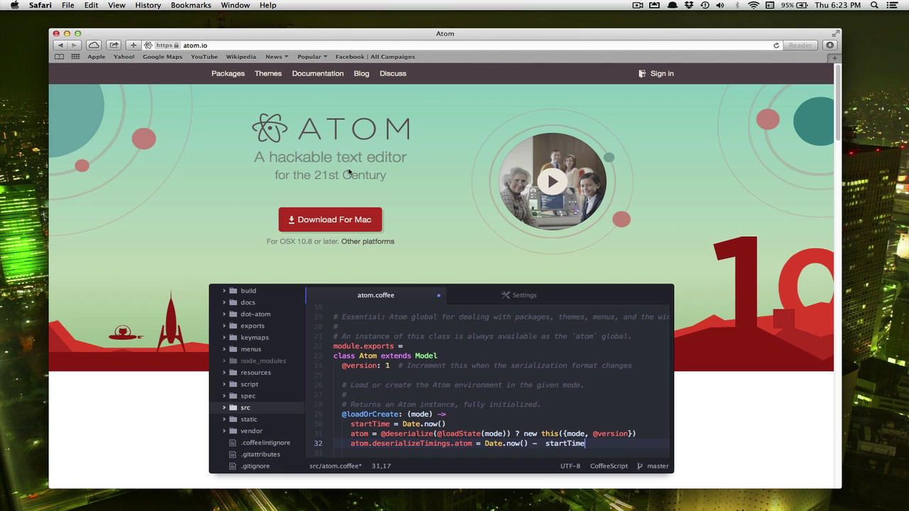
pyautogui.moveTo(363, 250)
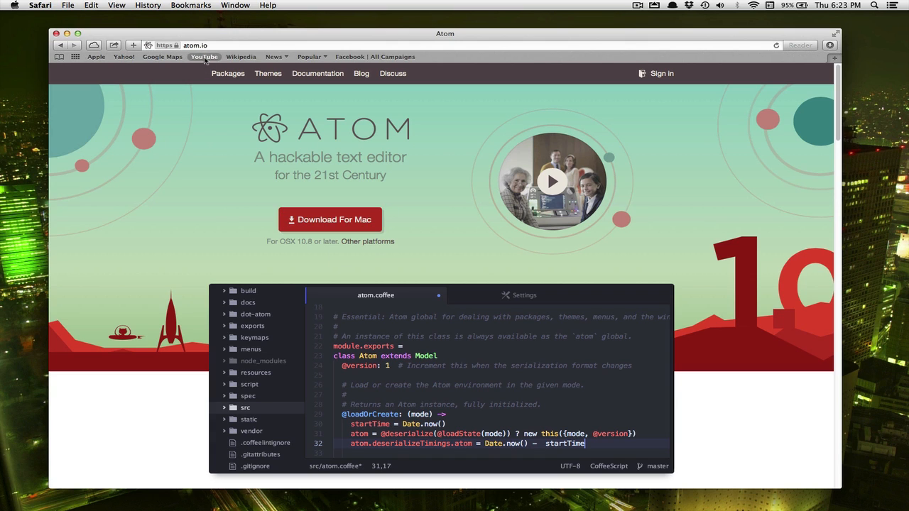
pyautogui.moveTo(355, 249)
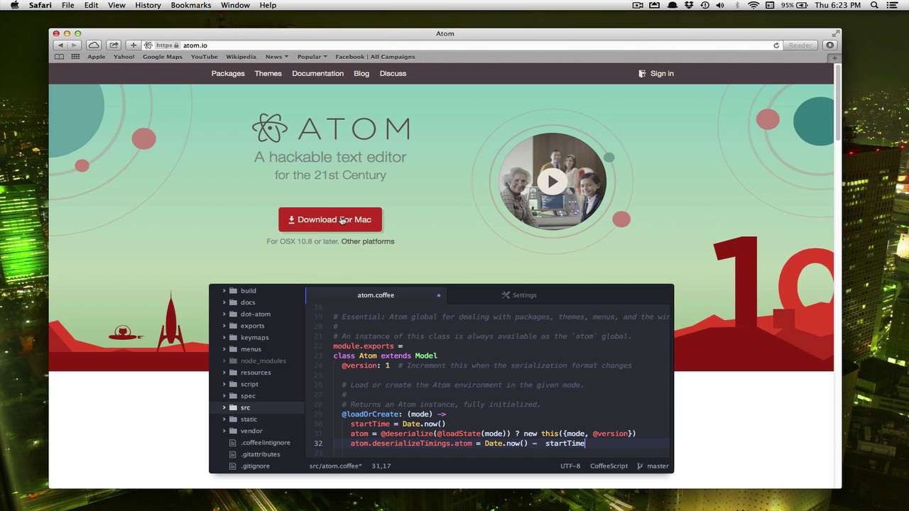
pyautogui.moveTo(328, 240)
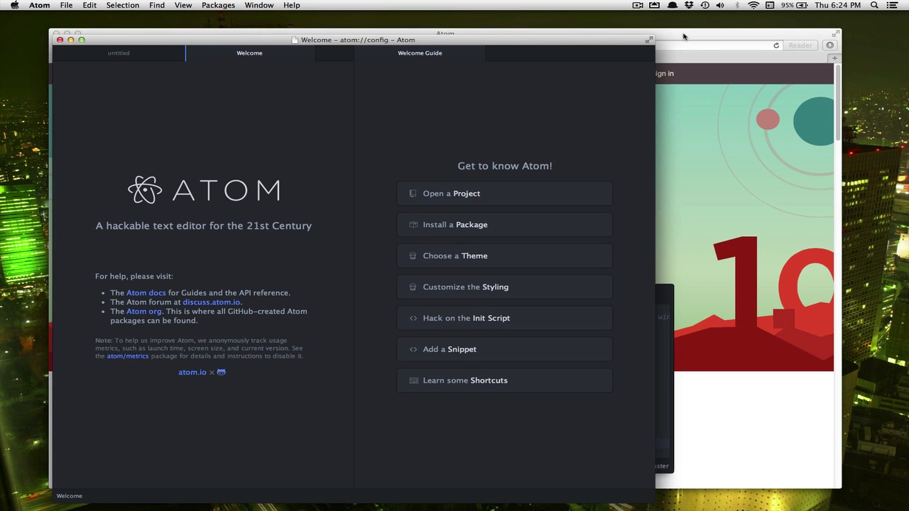
pyautogui.moveTo(210, 218)
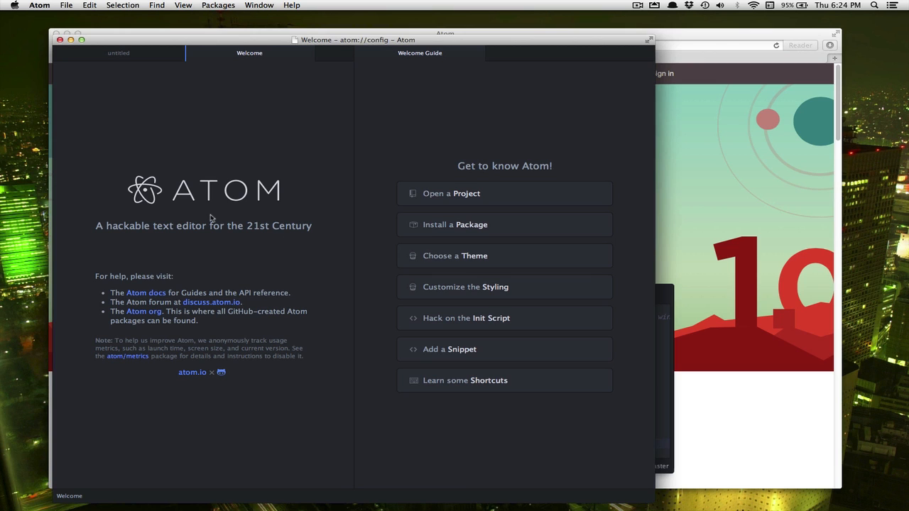
pyautogui.moveTo(286, 210)
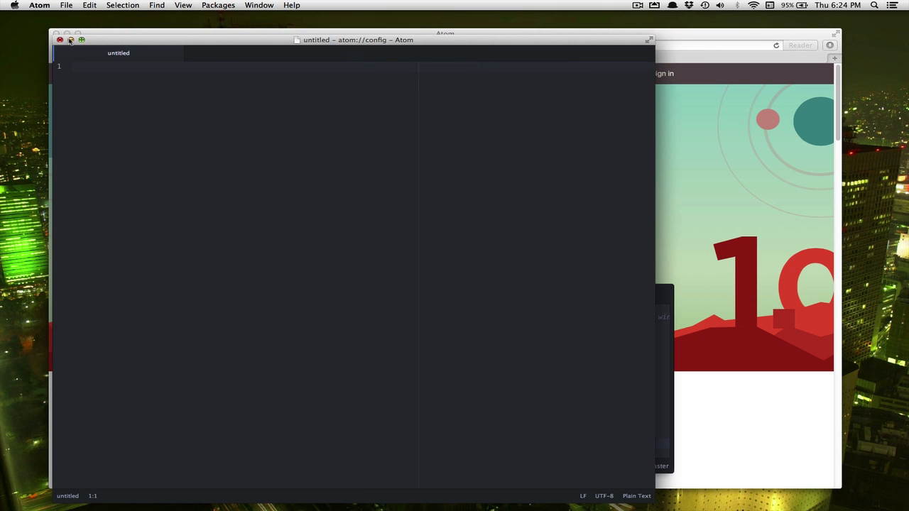
# Bring up the Atom application menu with preferences and config options
pyautogui.click(35, 6)
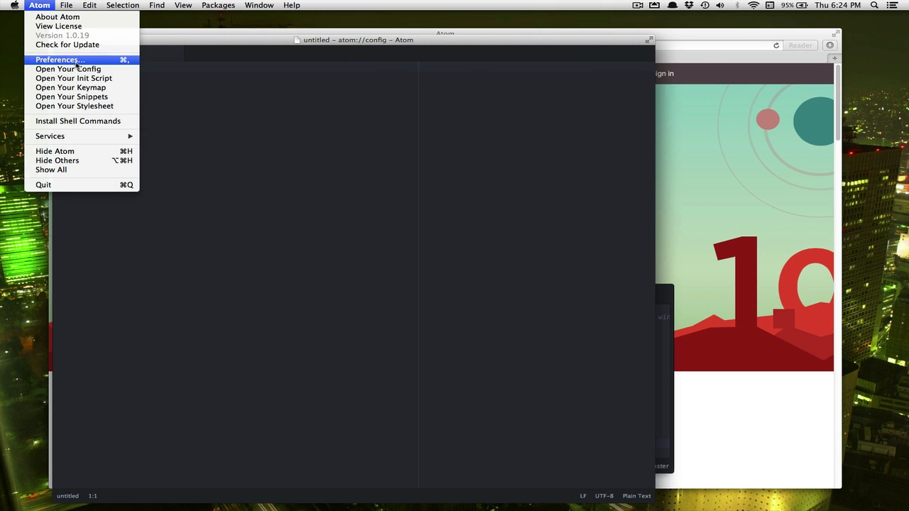
pyautogui.moveTo(56, 18)
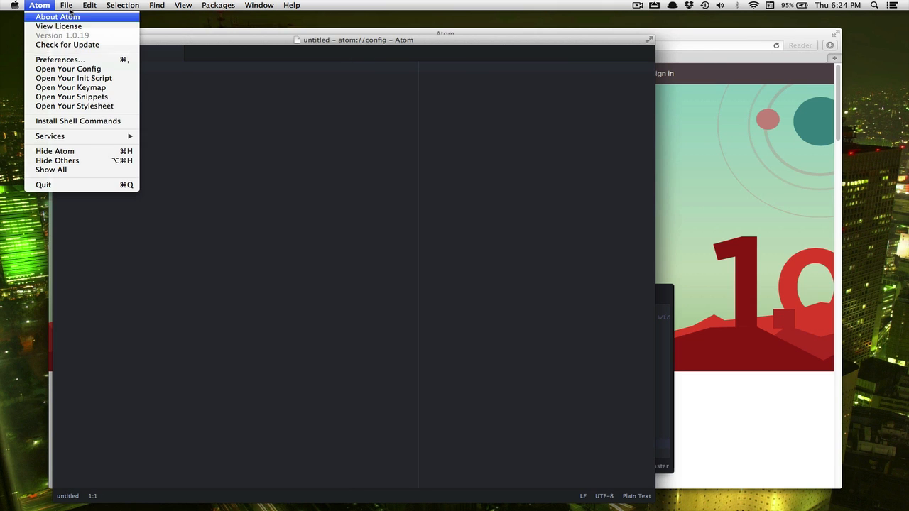
pyautogui.moveTo(50, 6)
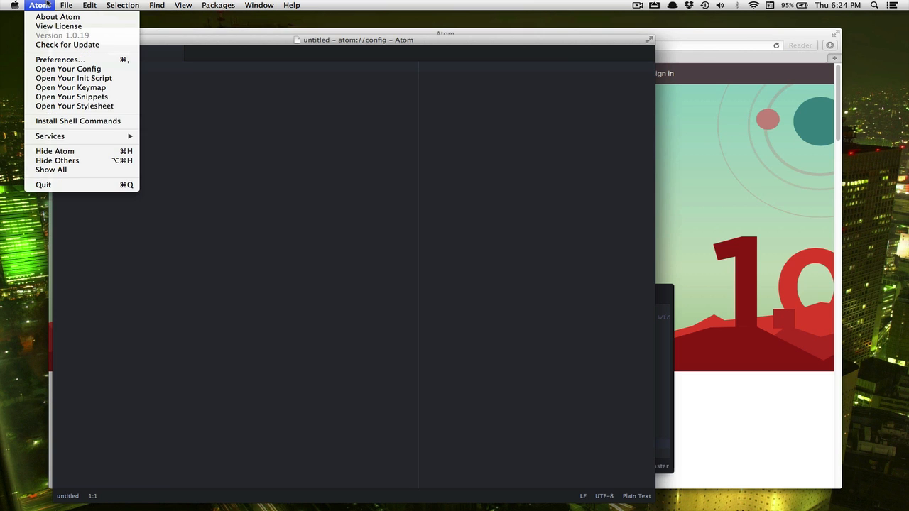
pyautogui.moveTo(59, 27)
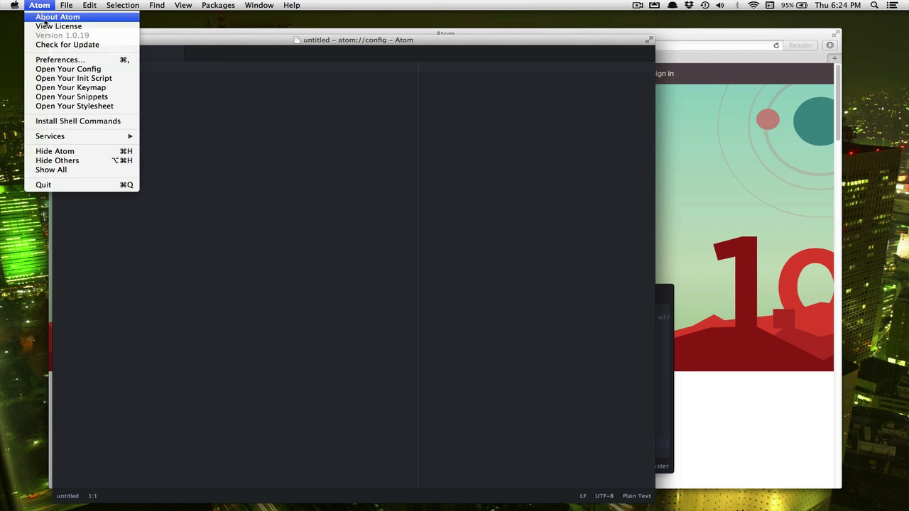
# In Preferences, turn on Show Indent Guide and set Tab Length to 4
pyautogui.click(54, 58)
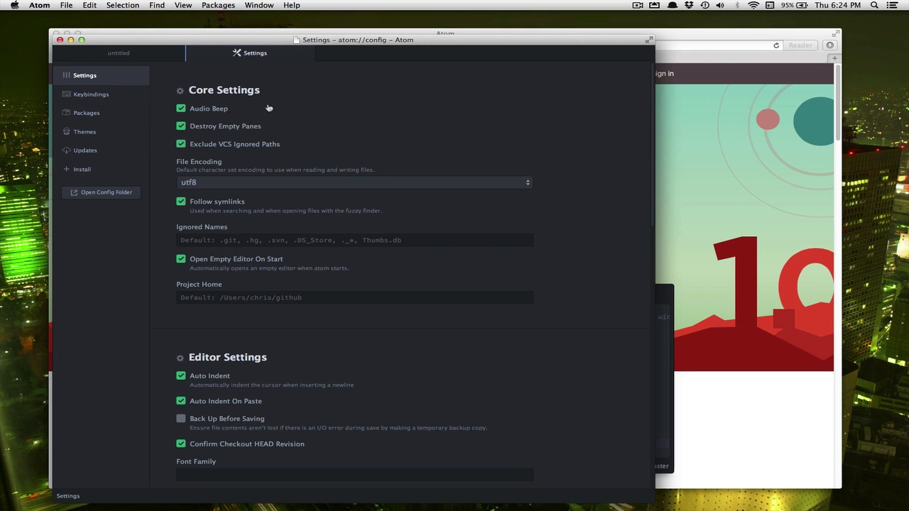
pyautogui.moveTo(264, 105)
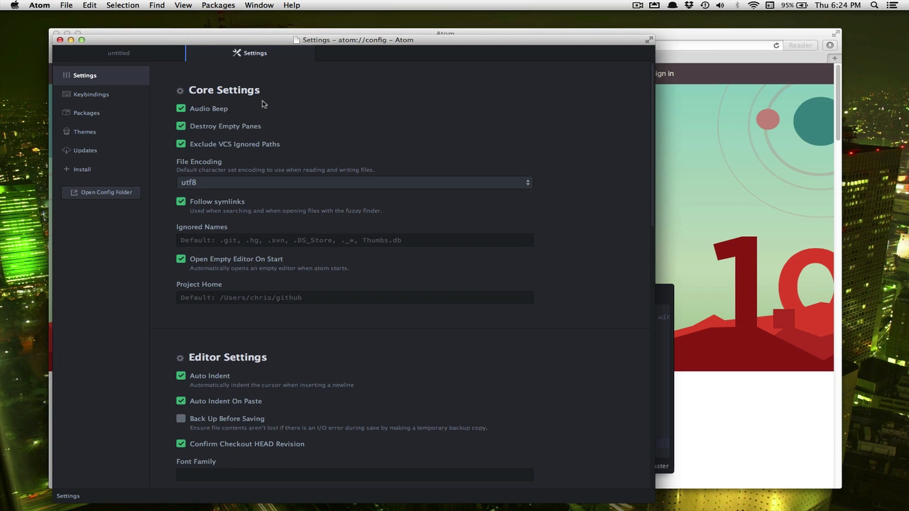
pyautogui.moveTo(288, 166)
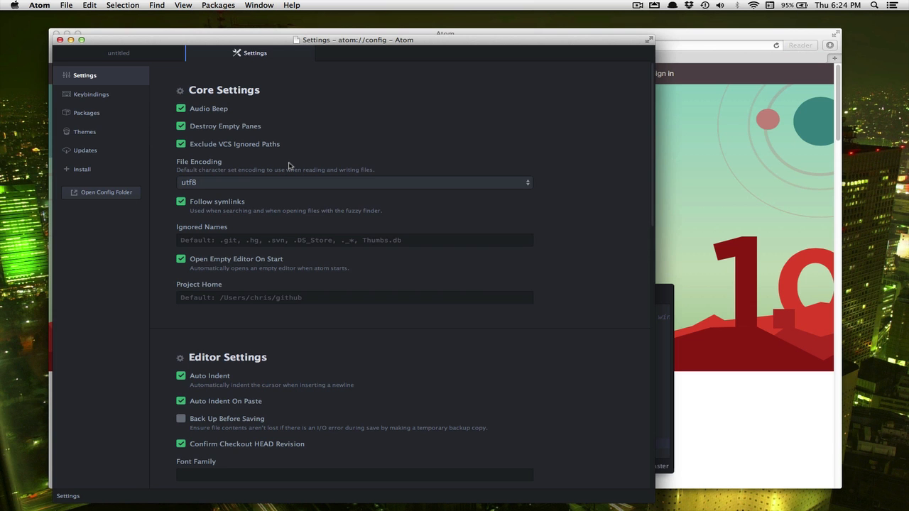
pyautogui.scroll(-3)
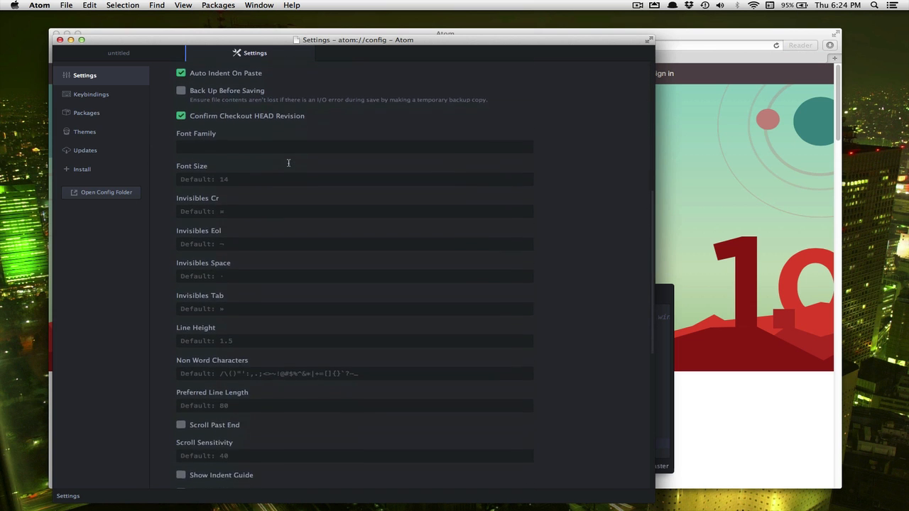
pyautogui.scroll(-3)
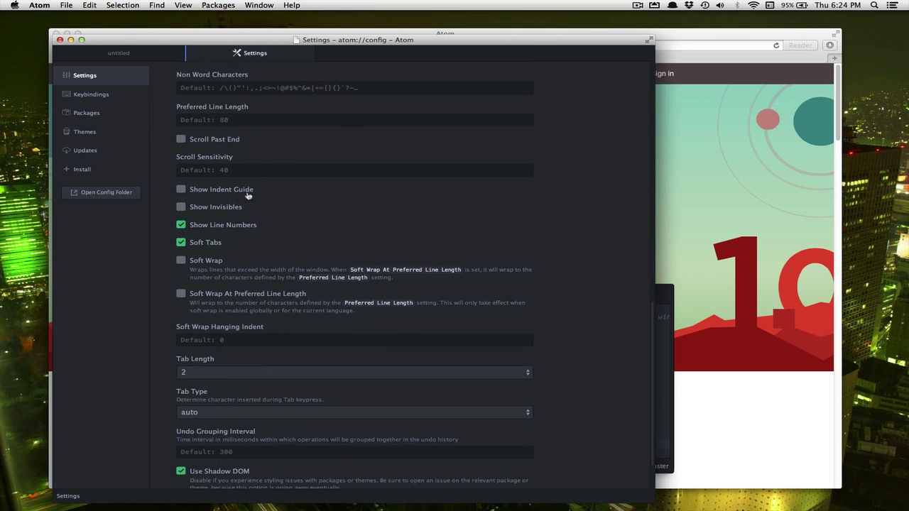
pyautogui.click(180, 188)
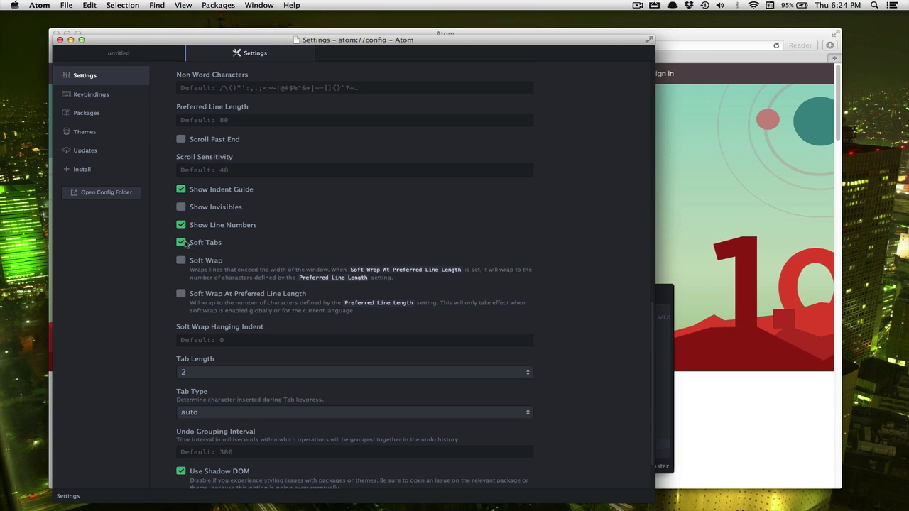
pyautogui.scroll(-3)
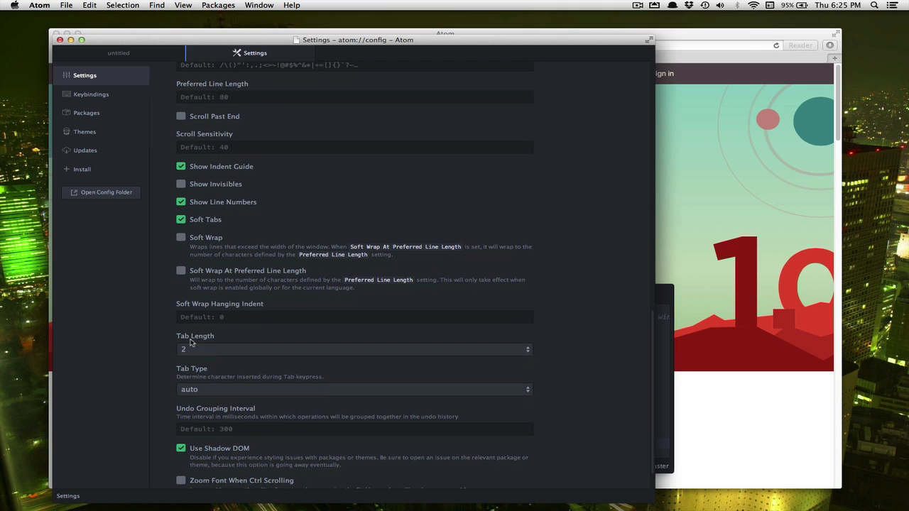
pyautogui.click(352, 349)
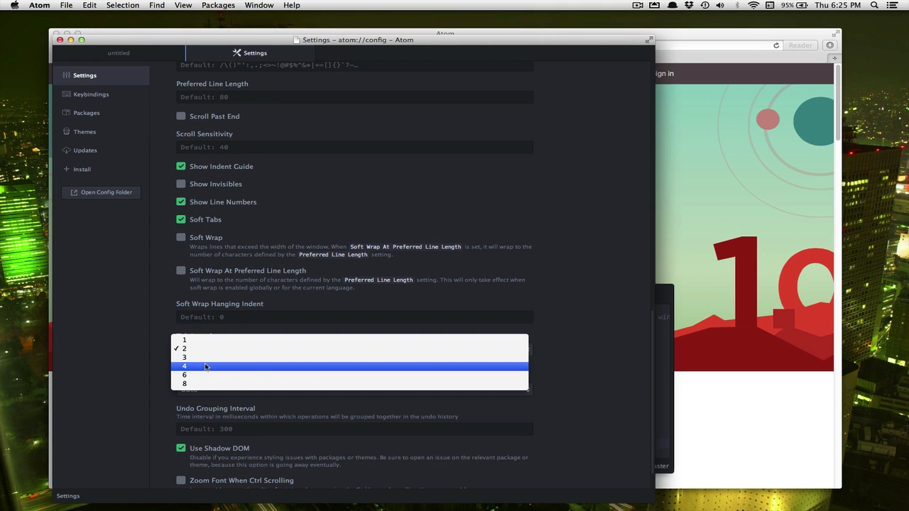
pyautogui.click(183, 366)
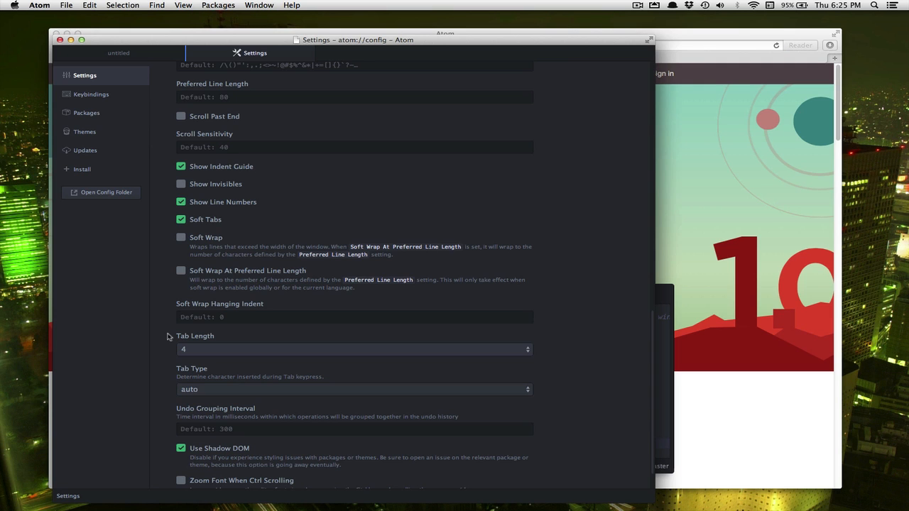
pyautogui.moveTo(102, 133)
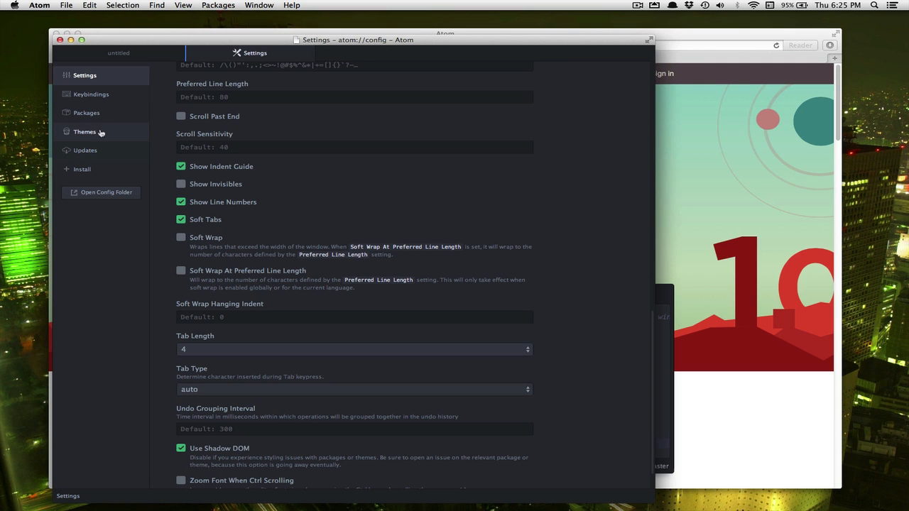
# Show the installed Packages list and scroll down to the autosave core package
pyautogui.click(85, 114)
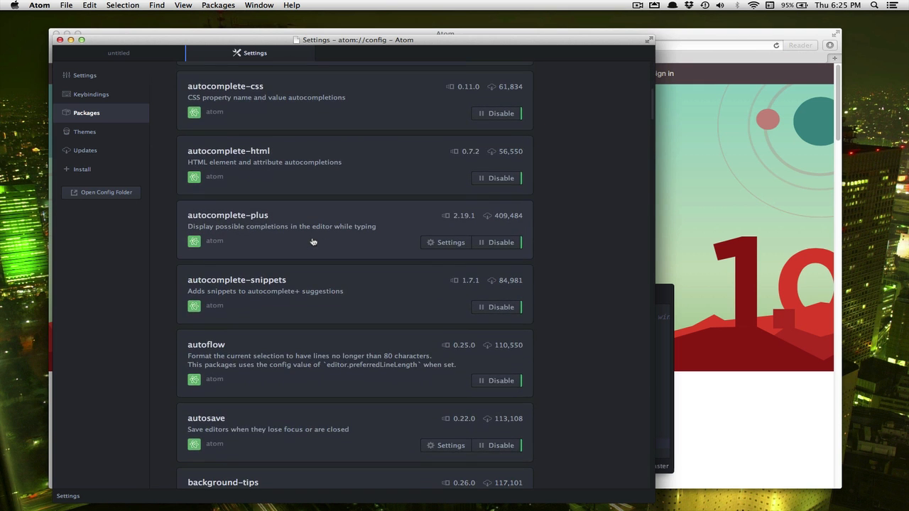
pyautogui.scroll(-3)
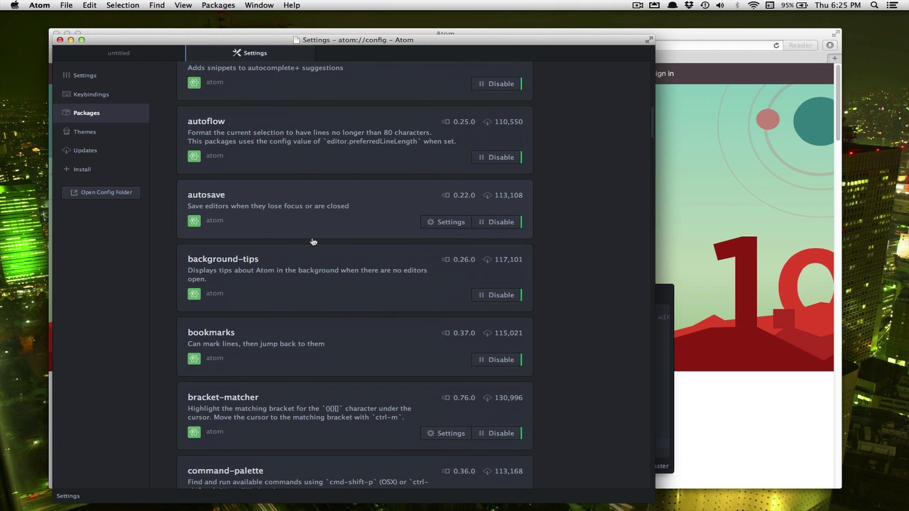
pyautogui.moveTo(312, 171)
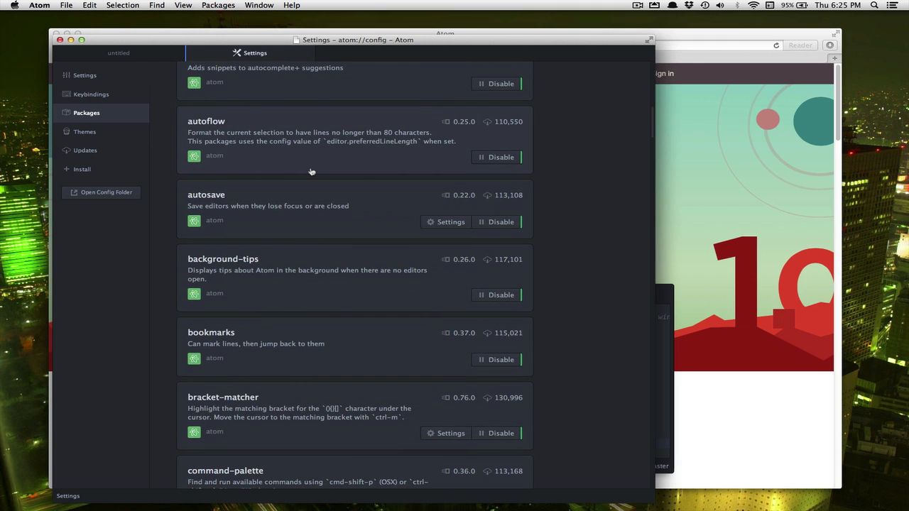
pyautogui.scroll(-3)
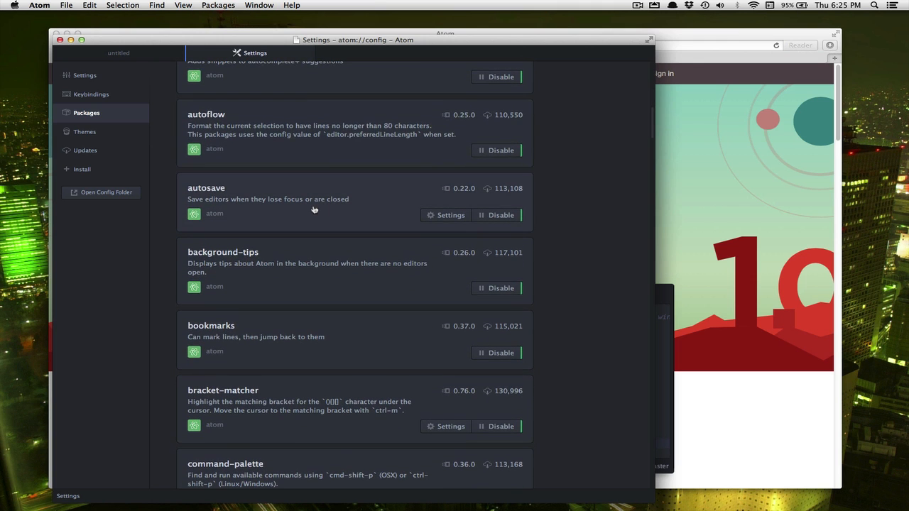
pyautogui.moveTo(290, 208)
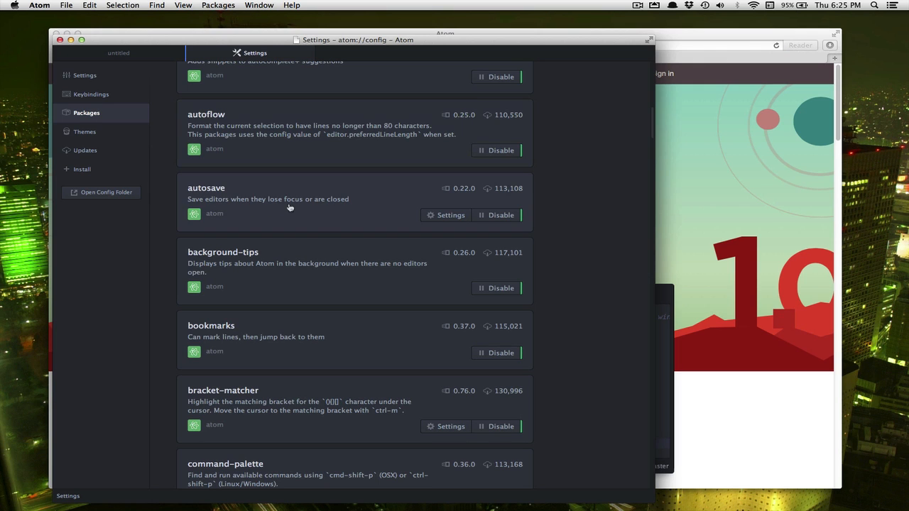
pyautogui.moveTo(335, 199)
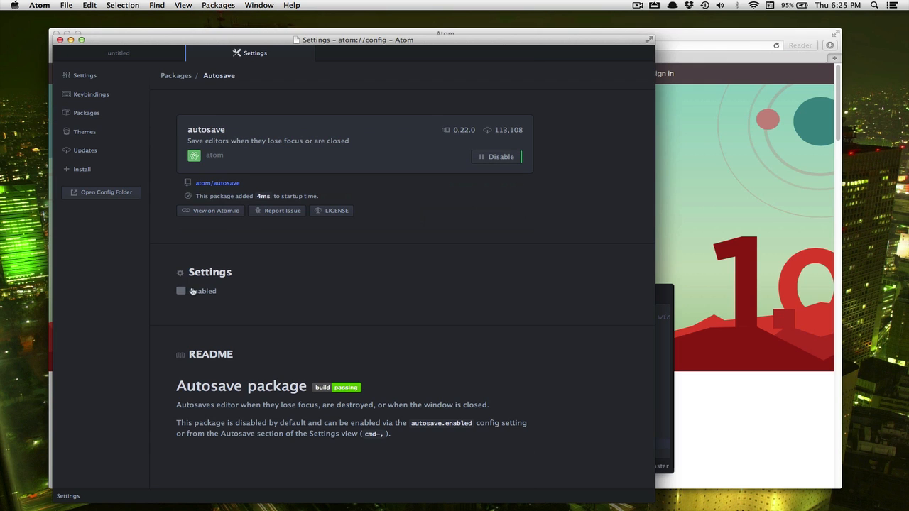
# Enable the autosave package, then go to the Install Packages page
pyautogui.click(180, 290)
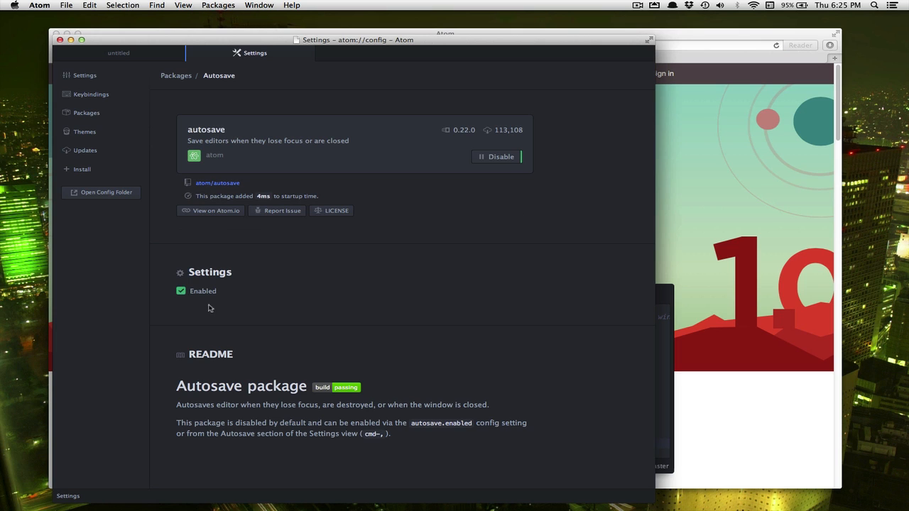
pyautogui.moveTo(244, 196)
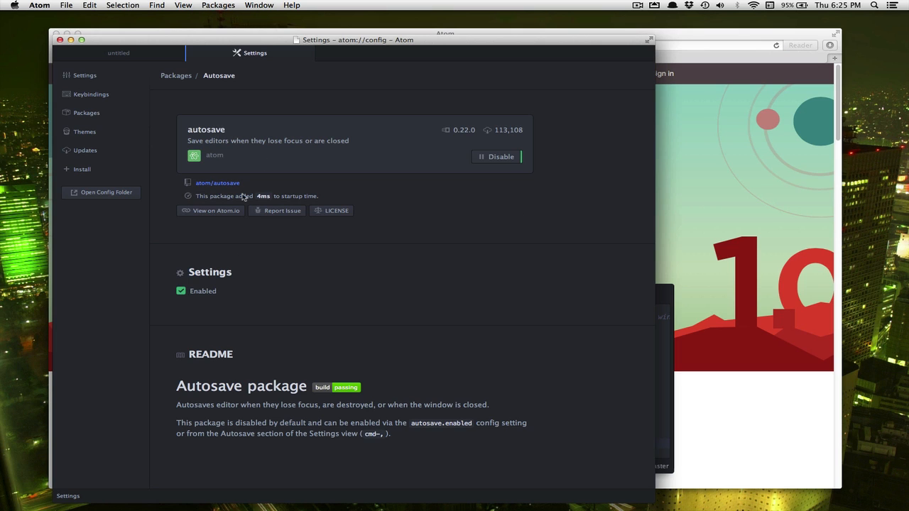
pyautogui.moveTo(274, 253)
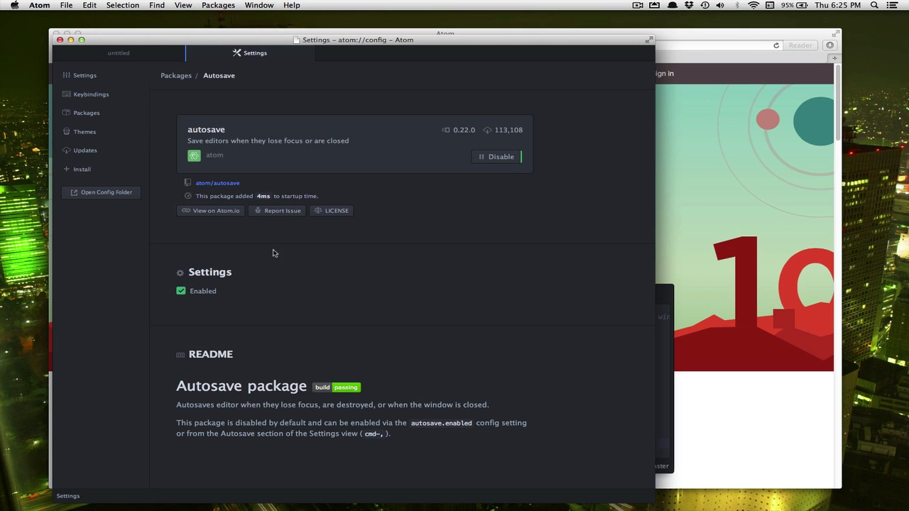
pyautogui.moveTo(218, 159)
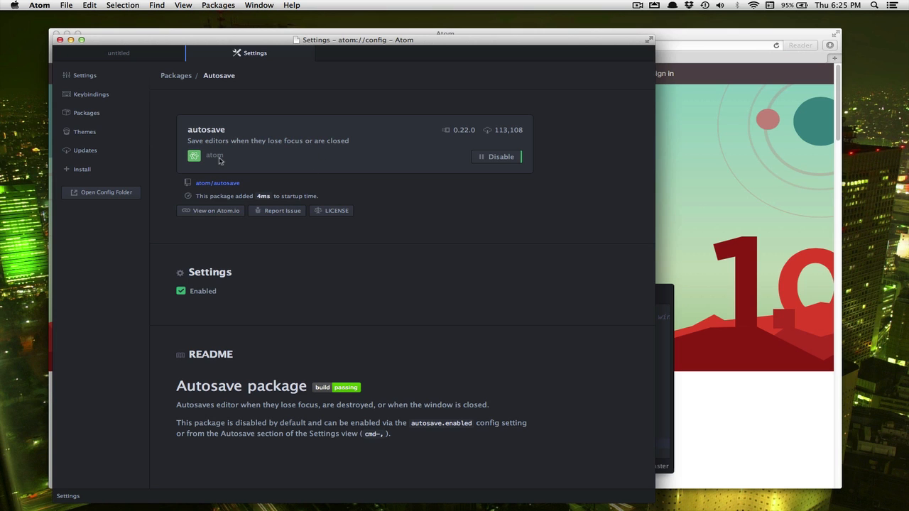
pyautogui.moveTo(209, 210)
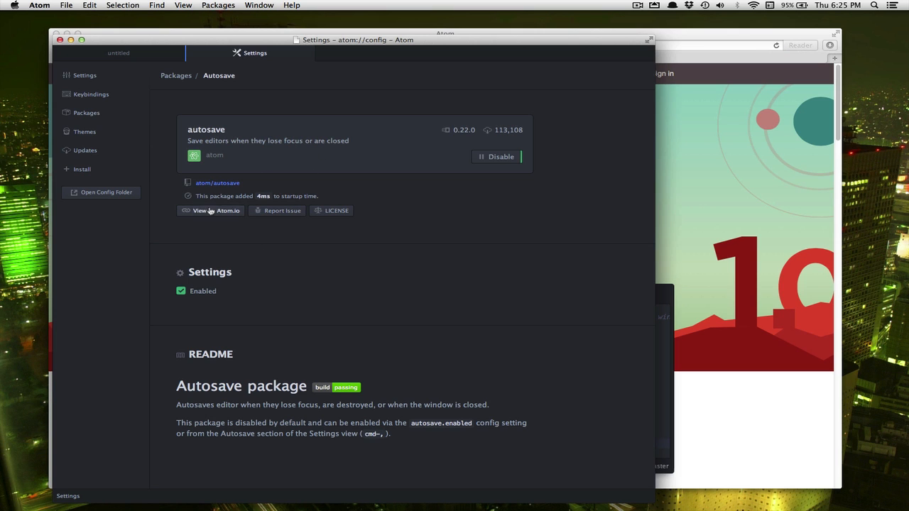
pyautogui.moveTo(88, 169)
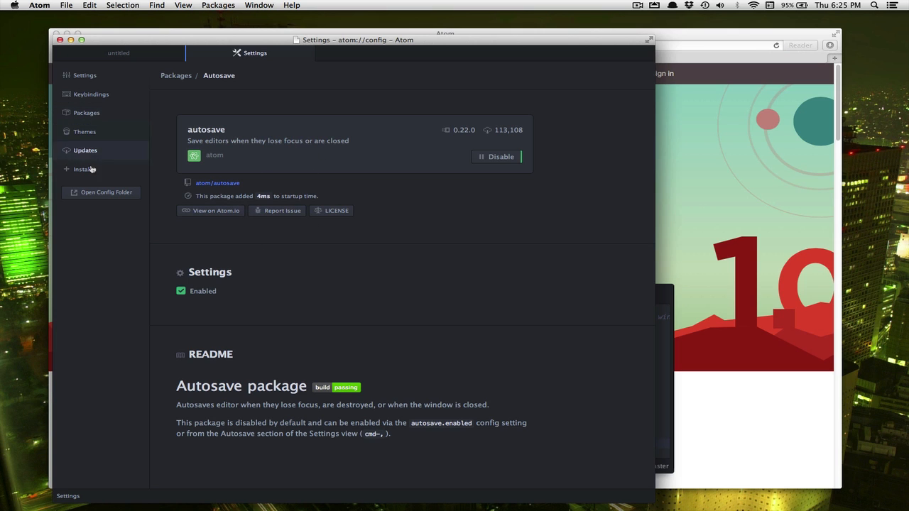
pyautogui.moveTo(88, 173)
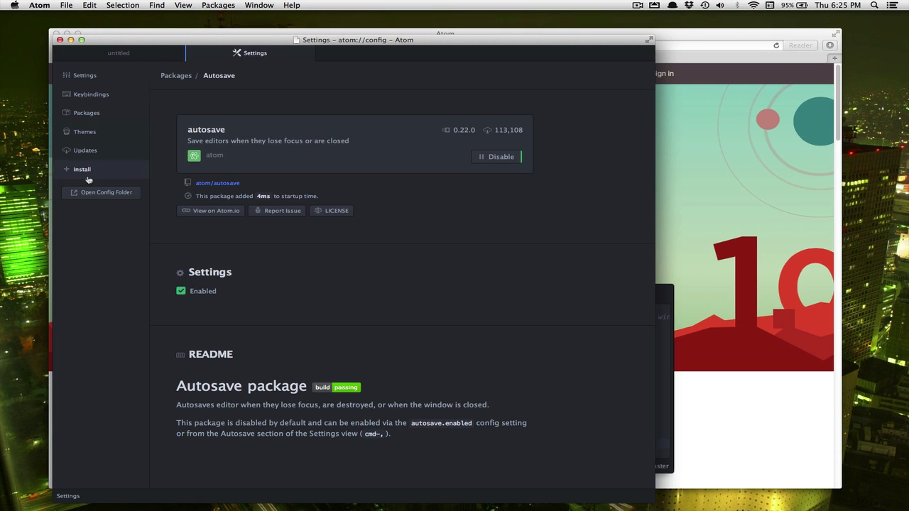
pyautogui.click(83, 169)
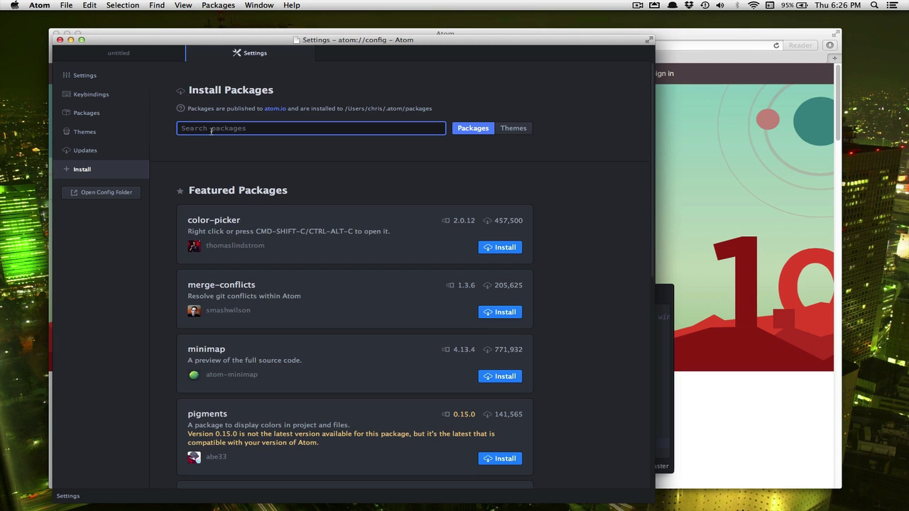
# Search for 'atom-runner' and install the atom-runner package
pyautogui.write('atom-runner')
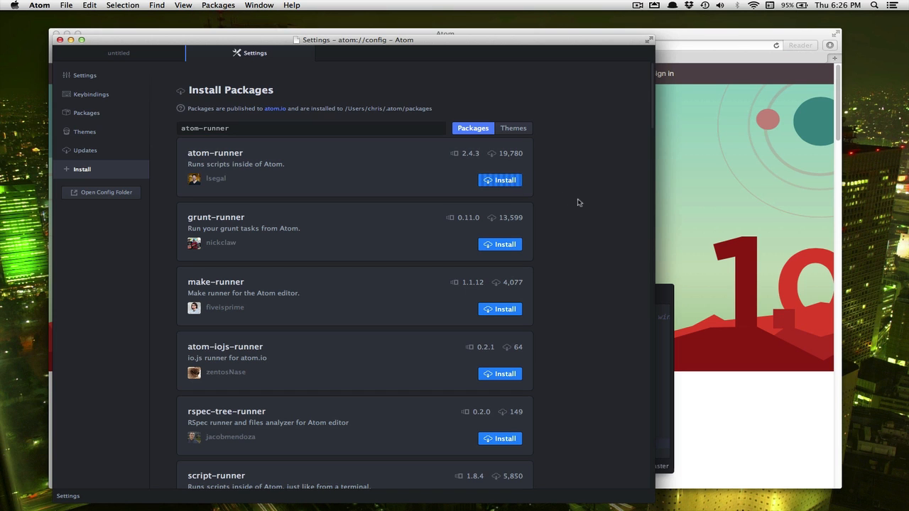
pyautogui.click(85, 112)
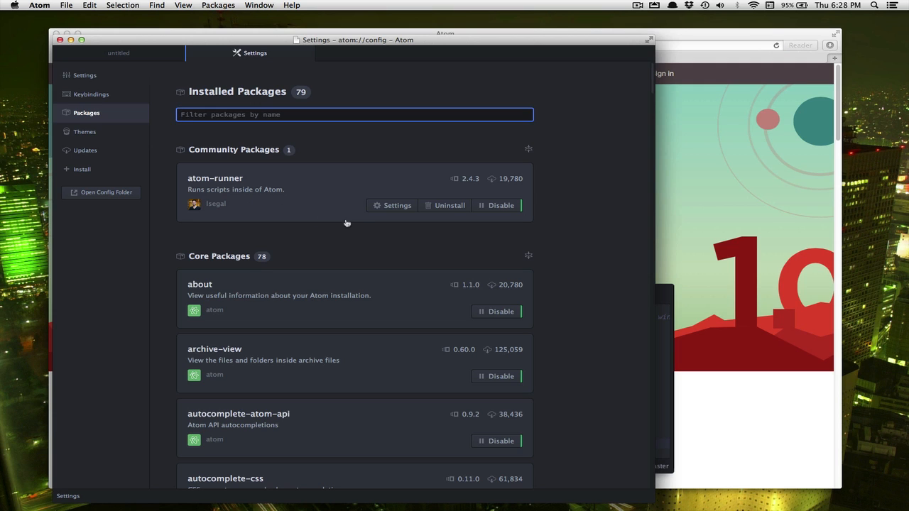
# In config.cson add a runner entry setting python to "/usr/local/bin/python3"
pyautogui.click(40, 4)
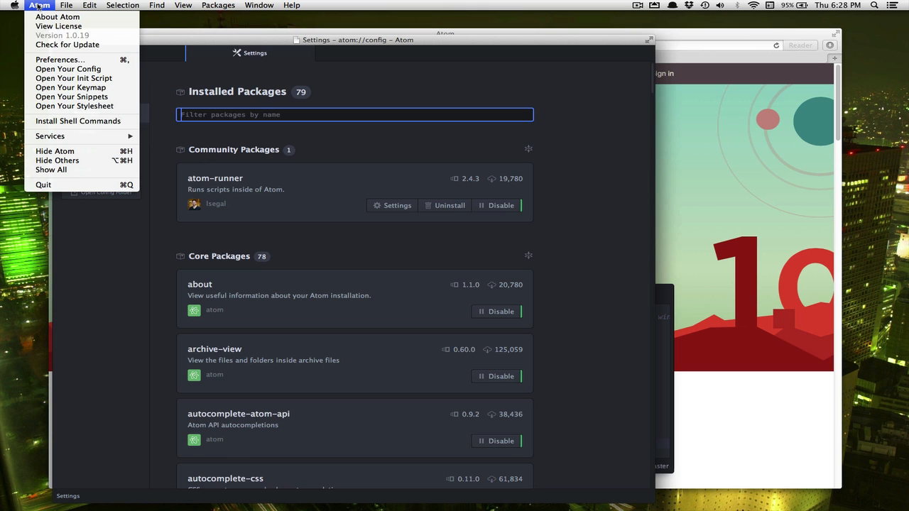
pyautogui.moveTo(69, 70)
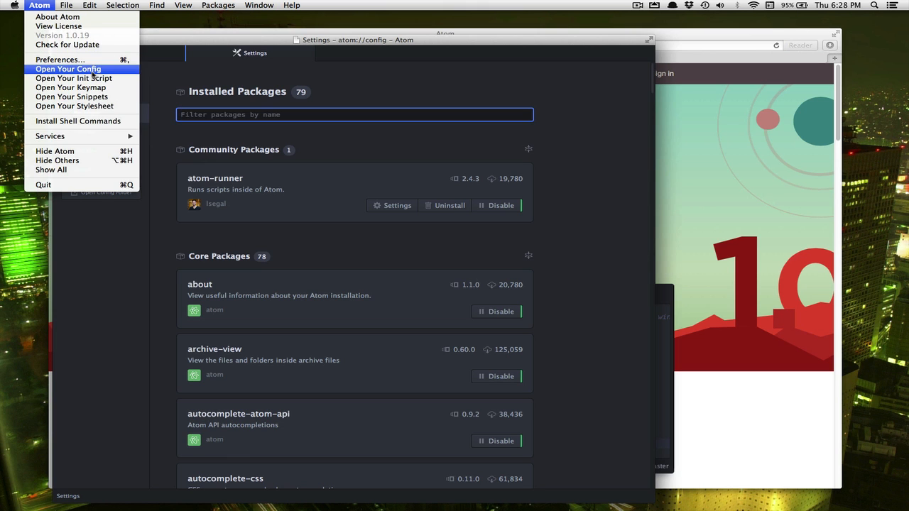
pyautogui.click(71, 68)
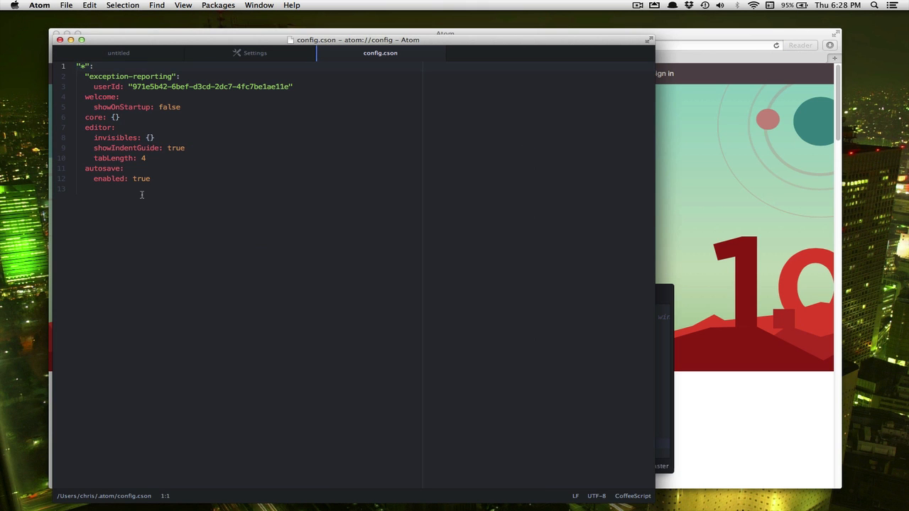
pyautogui.click(151, 178)
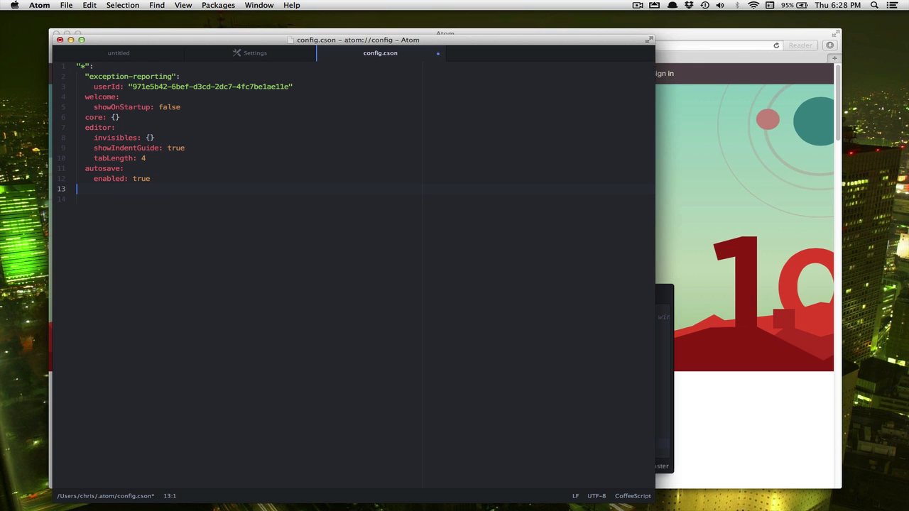
pyautogui.write('atom')
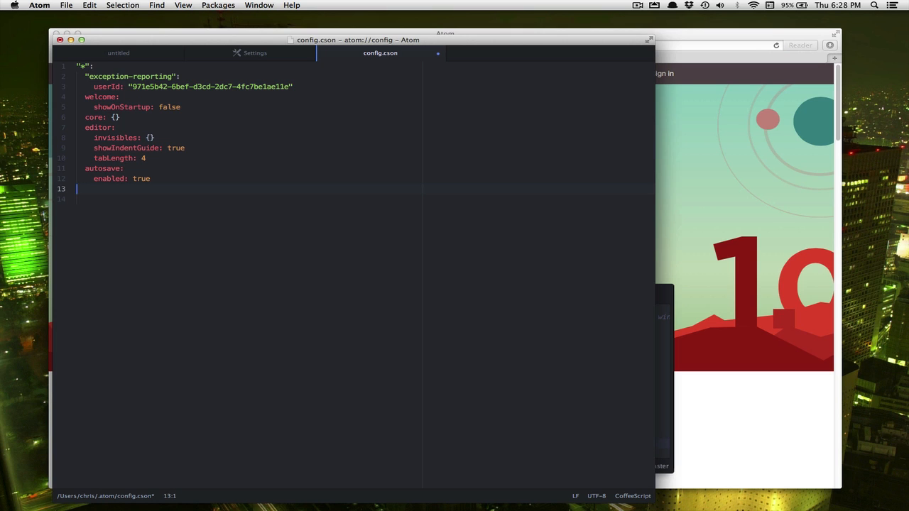
pyautogui.write('run')
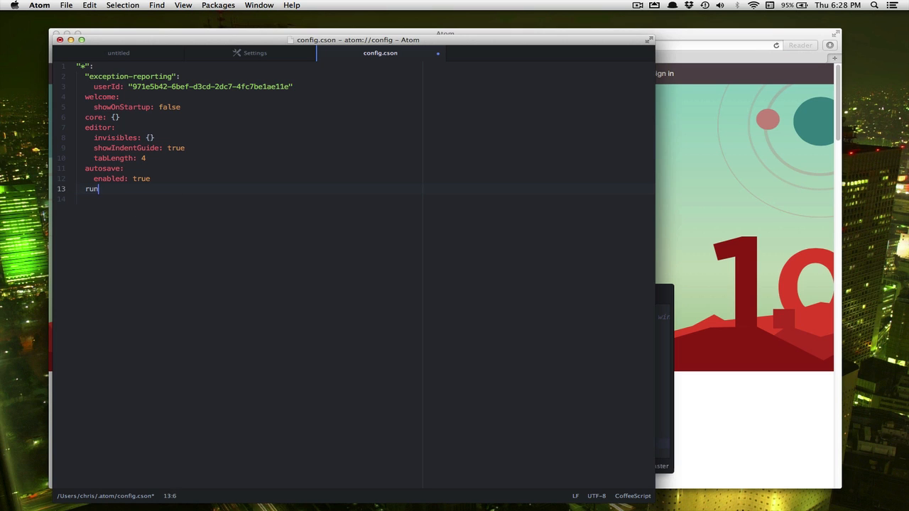
pyautogui.write('ner:')
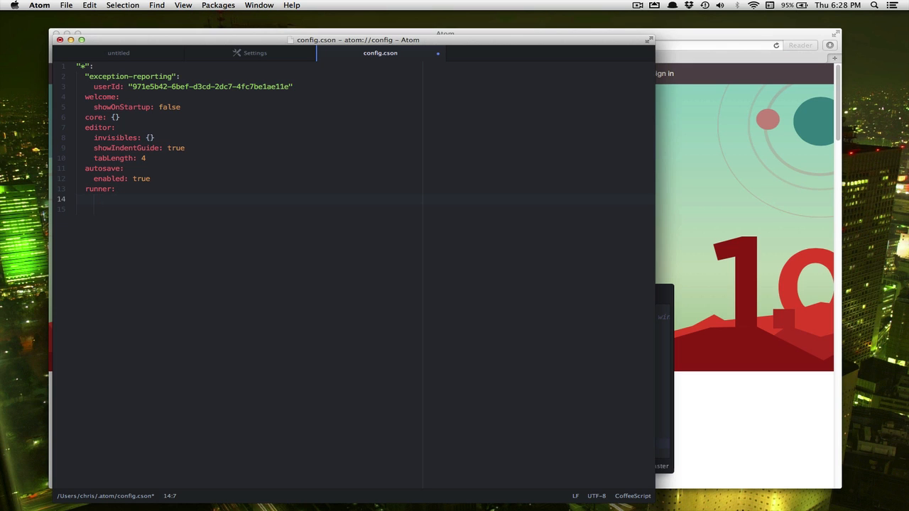
pyautogui.write('pyth')
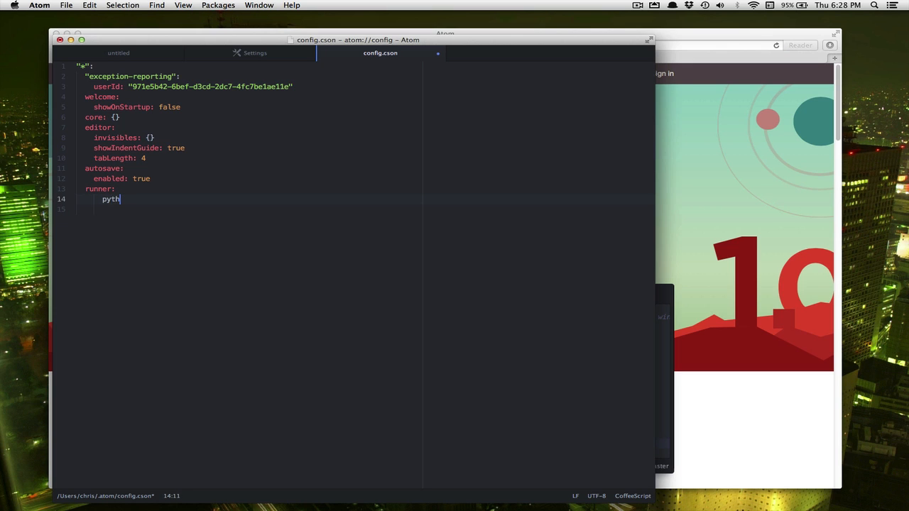
pyautogui.write('on: ""')
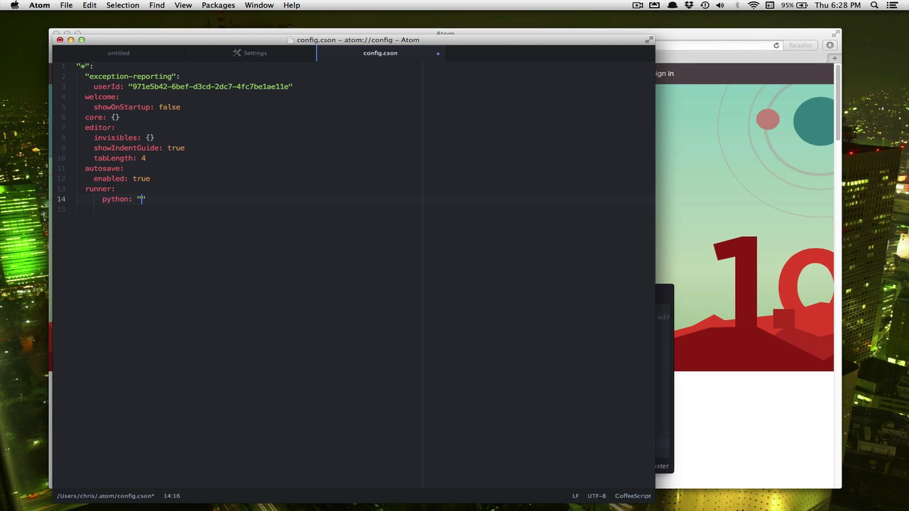
pyautogui.write('/usr/loc')
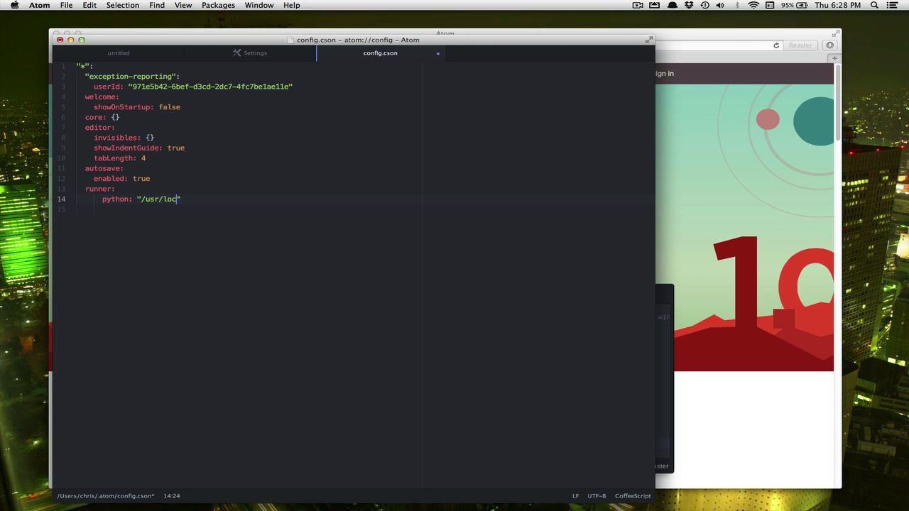
pyautogui.write('al/bin/python')
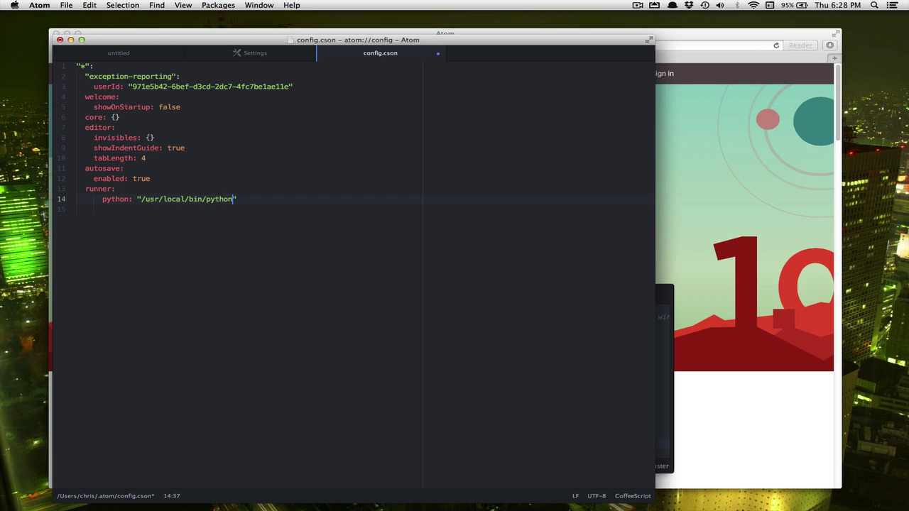
pyautogui.write('3')
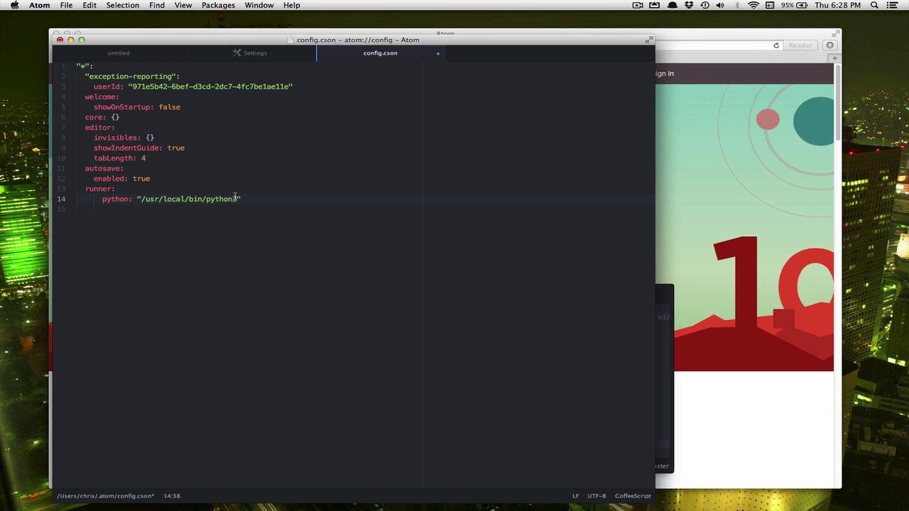
# Close the config.cson and Settings tabs, leaving only the untitled file open
pyautogui.click(88, 6)
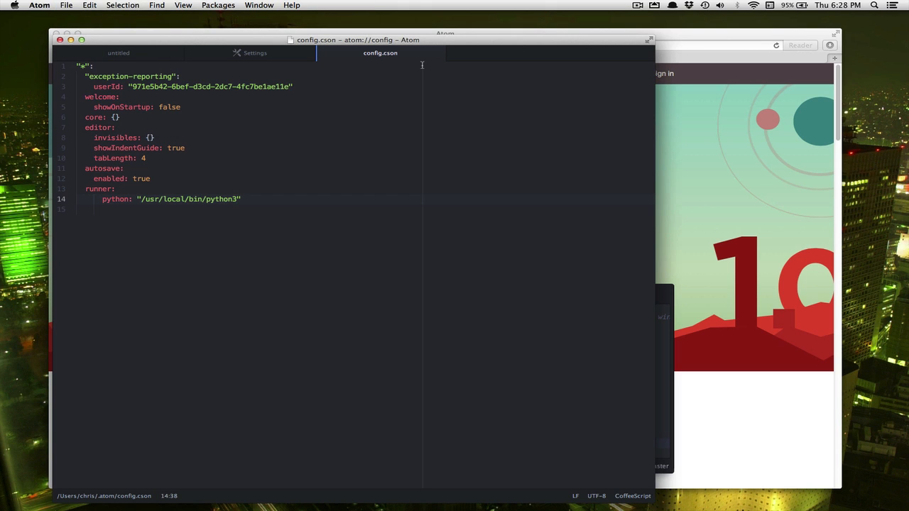
pyautogui.click(254, 52)
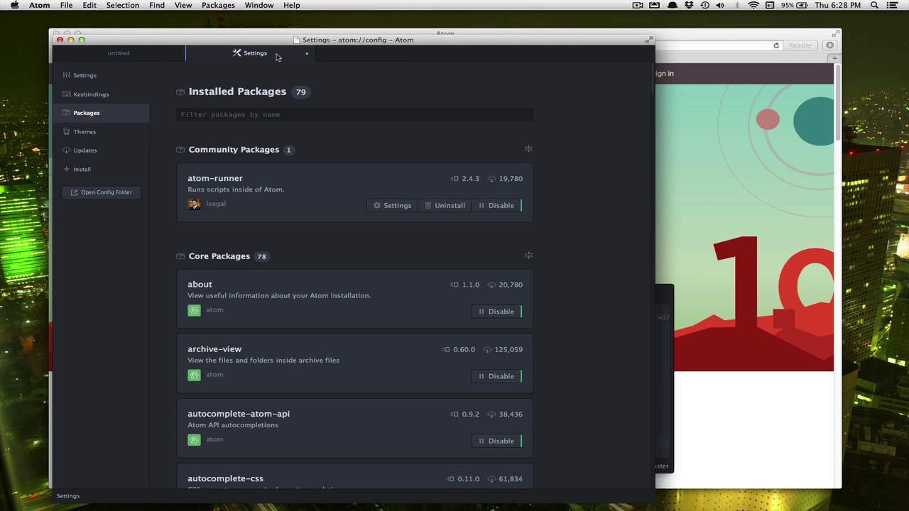
pyautogui.click(306, 54)
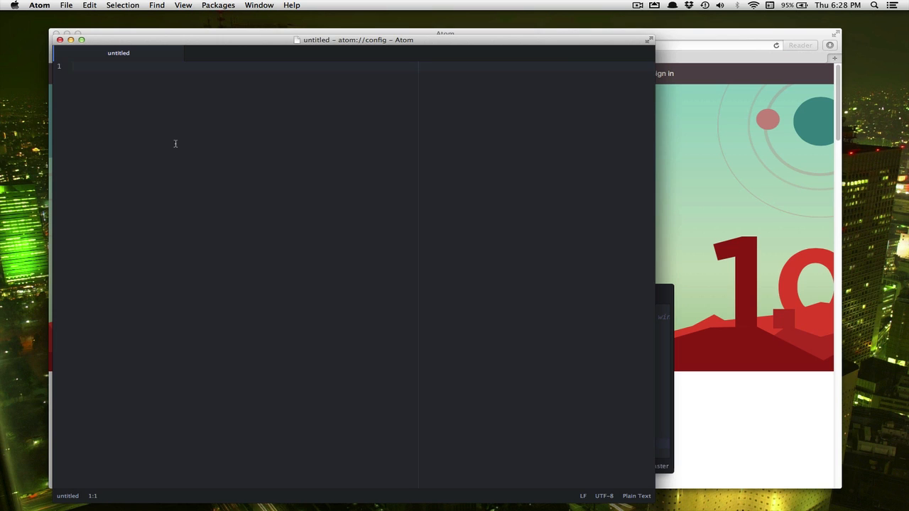
# Write a script importing random that loops 5 times printing random.random()
pyautogui.write('import random')
pyautogui.write('for i in range')
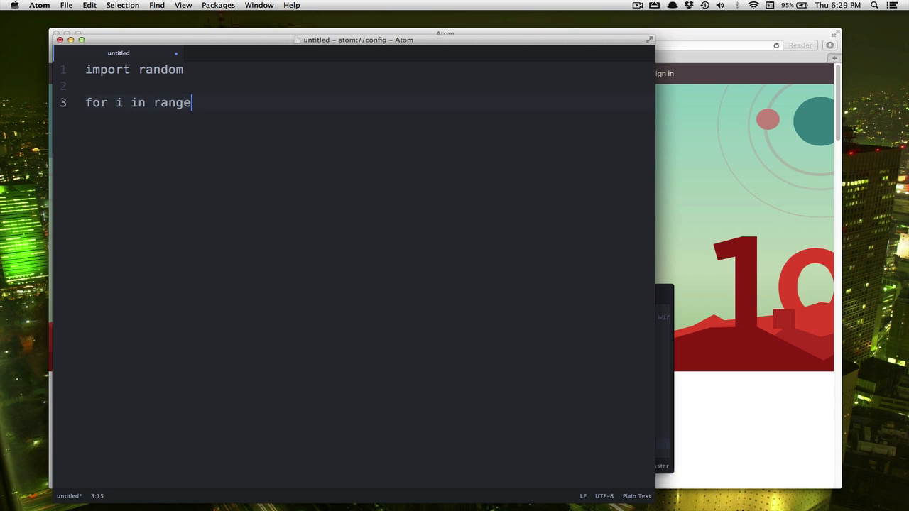
pyautogui.write('(5):')
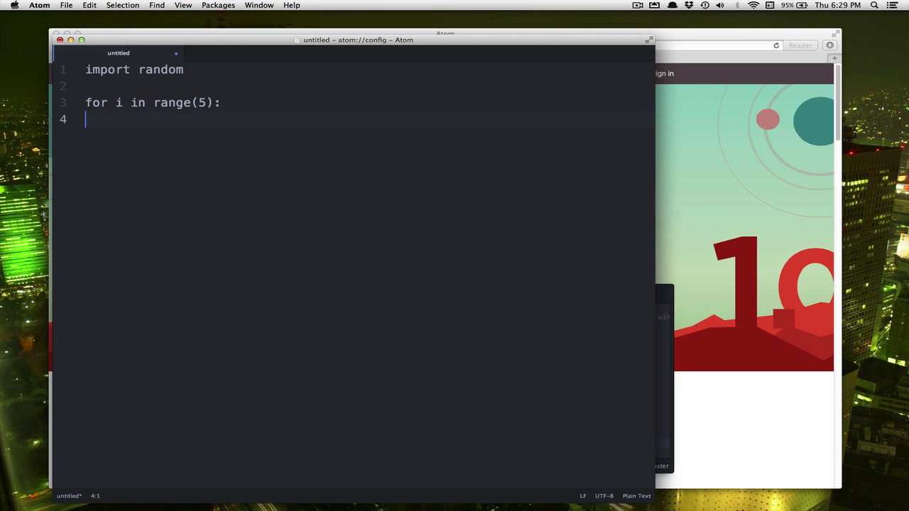
pyautogui.write('p')
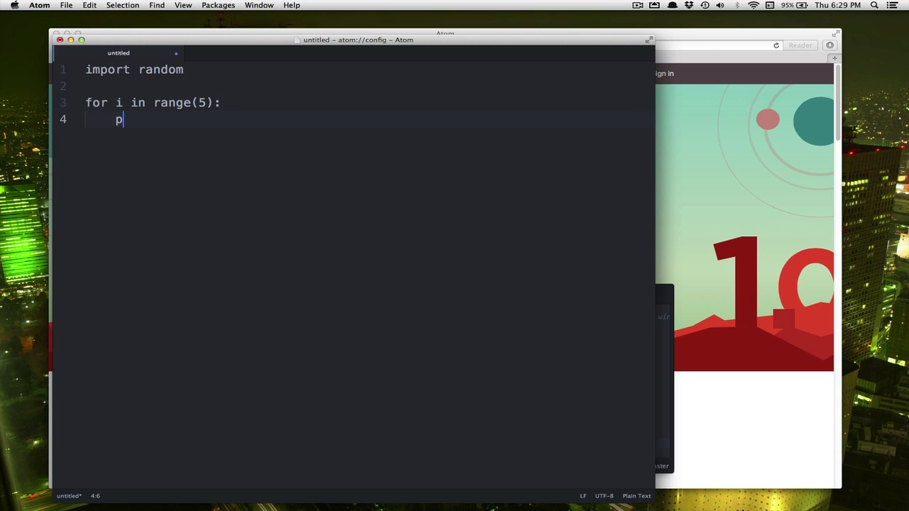
pyautogui.write('rint(random)')
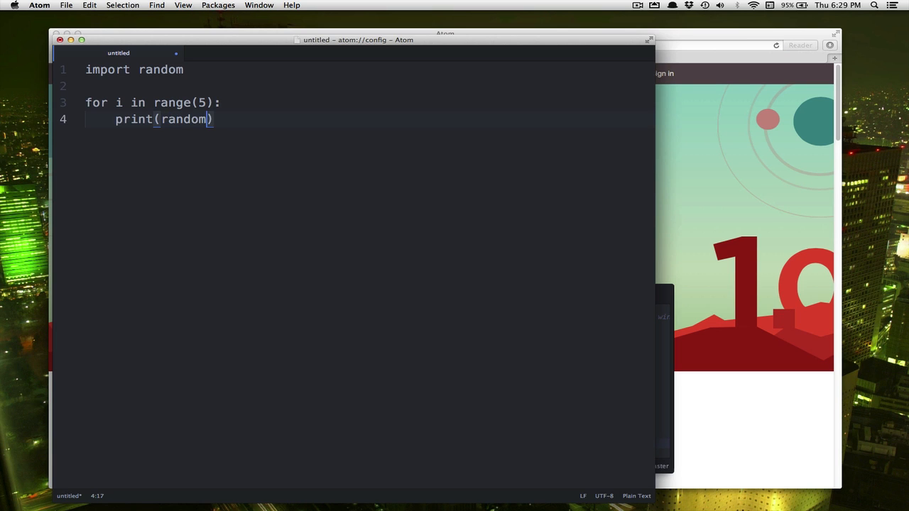
pyautogui.write('.random()')
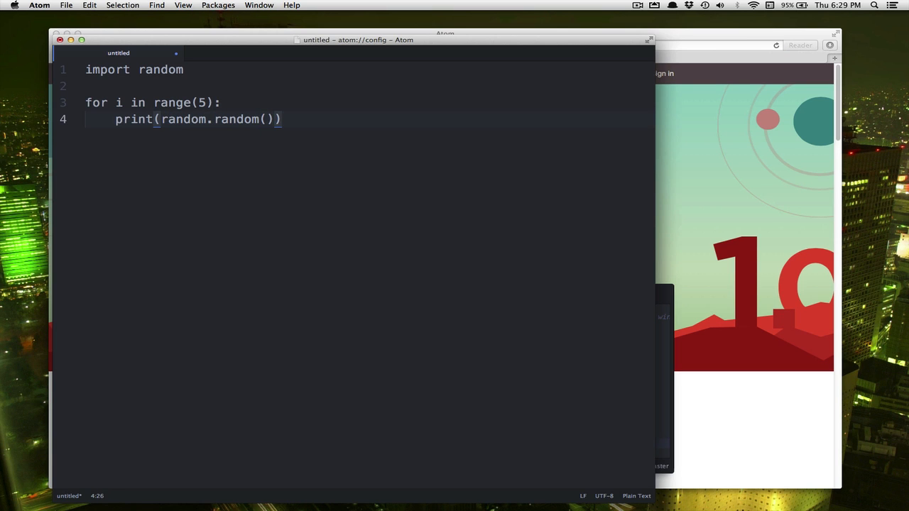
# Save the script as test.py in Documents
pyautogui.press('cmd+s')
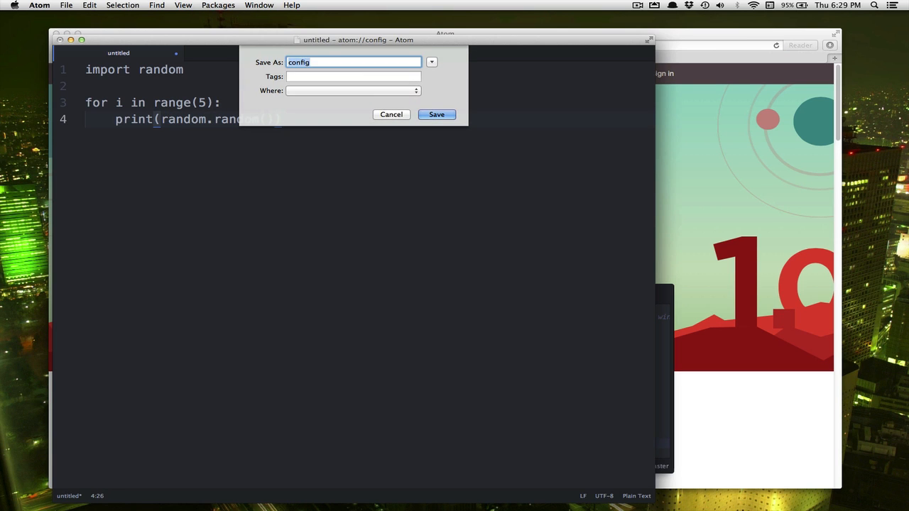
pyautogui.write('test.py')
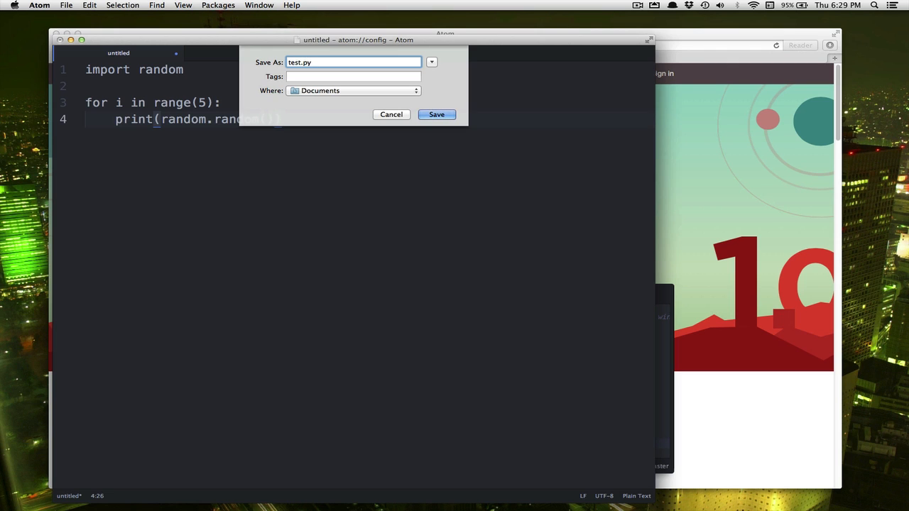
pyautogui.click(436, 113)
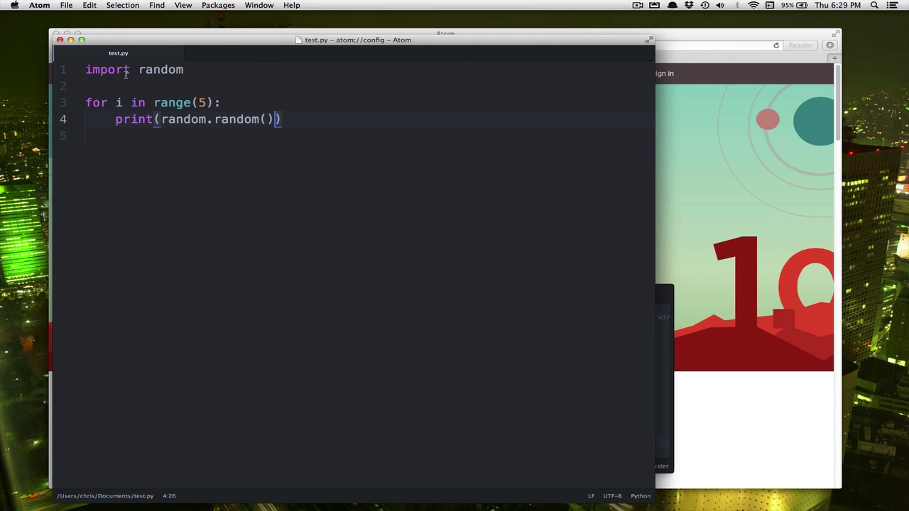
pyautogui.moveTo(233, 175)
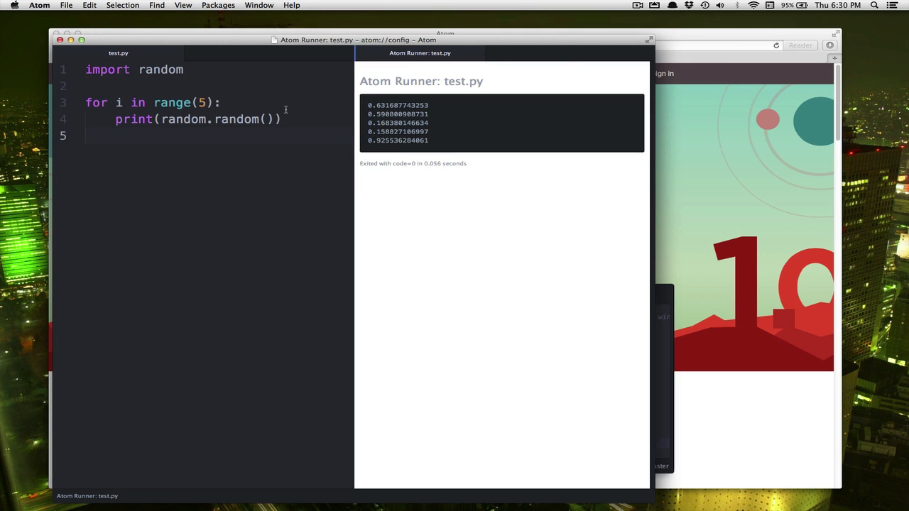
# After running test.py and seeing five random numbers, bring up the Atom menu
pyautogui.click(34, 6)
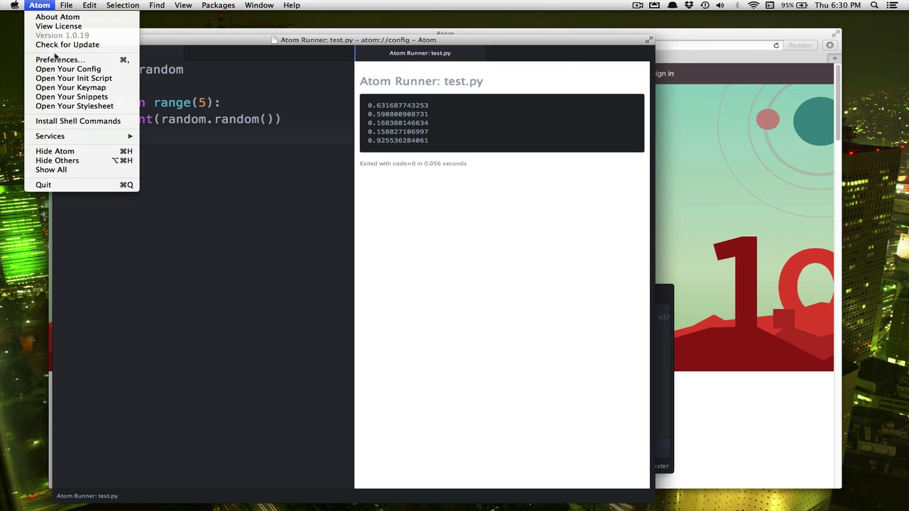
# In Preferences > Themes, set the Syntax Theme to Base16 Tomorrow Dark
pyautogui.click(51, 60)
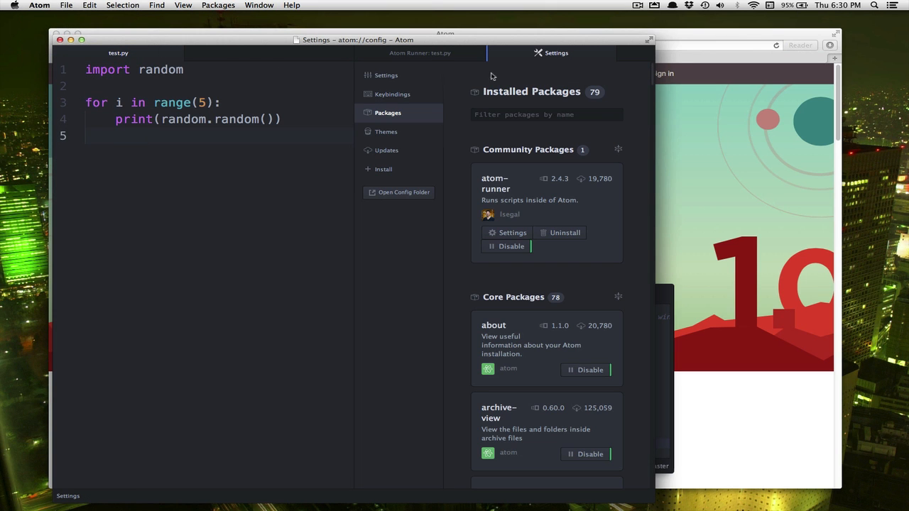
pyautogui.moveTo(477, 55)
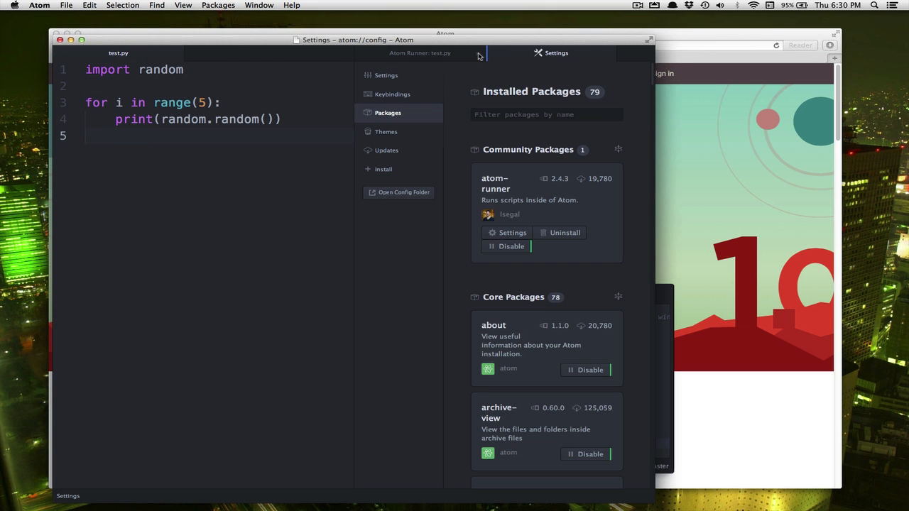
pyautogui.click(386, 130)
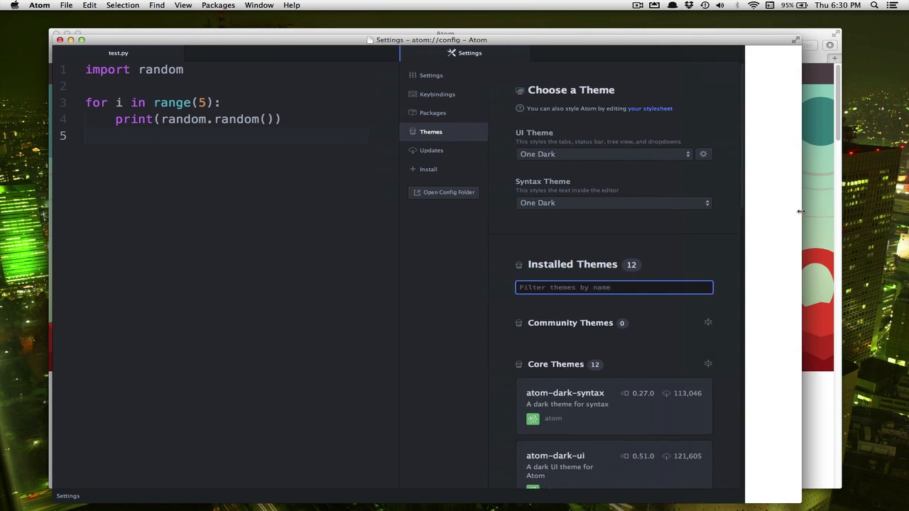
pyautogui.click(602, 154)
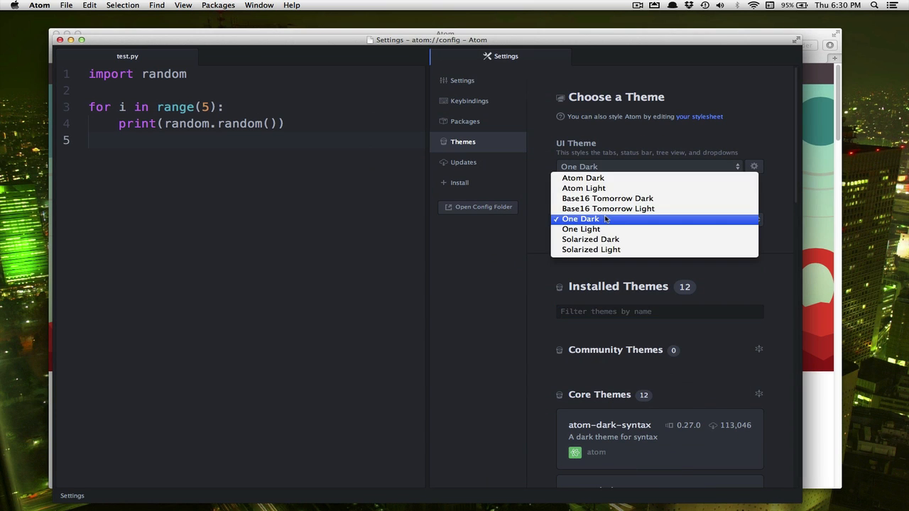
pyautogui.moveTo(607, 199)
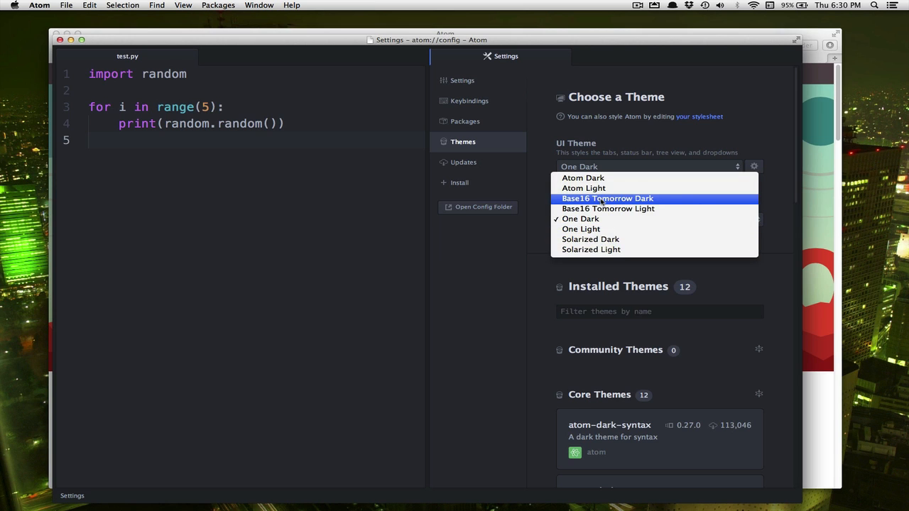
pyautogui.click(607, 198)
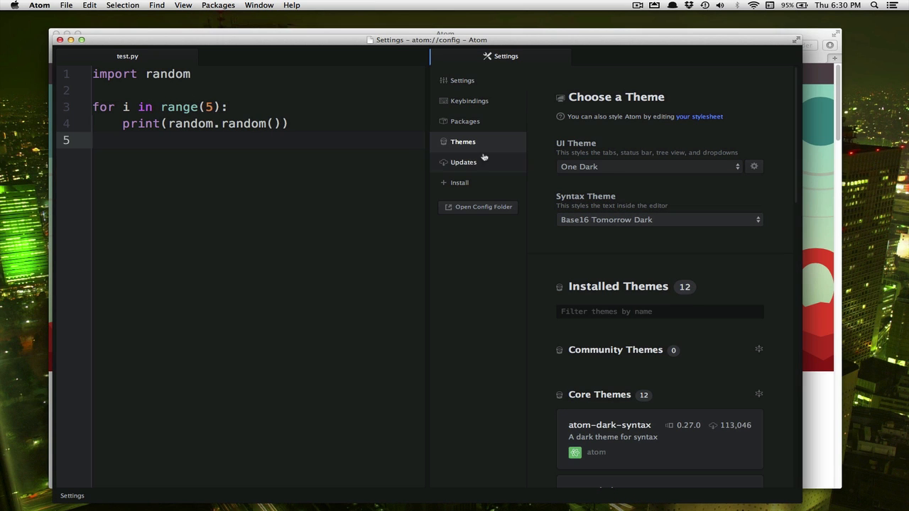
pyautogui.moveTo(582, 176)
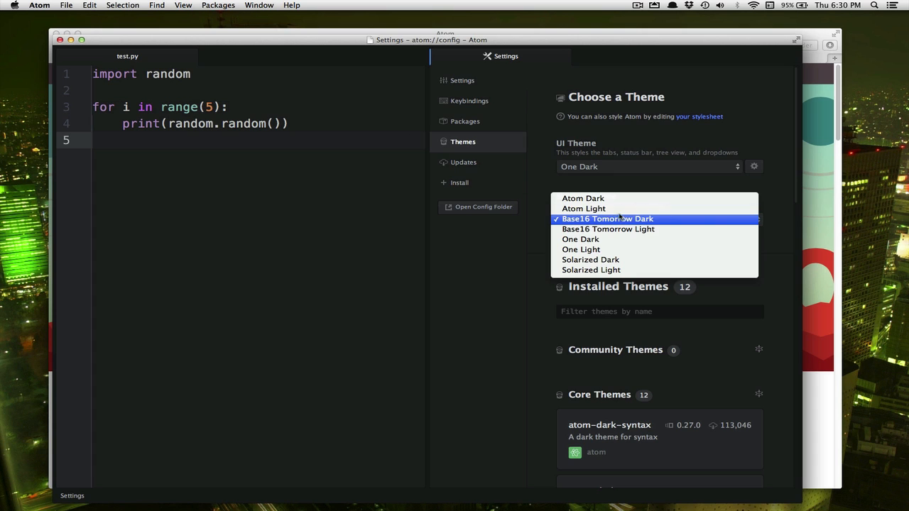
pyautogui.moveTo(607, 219)
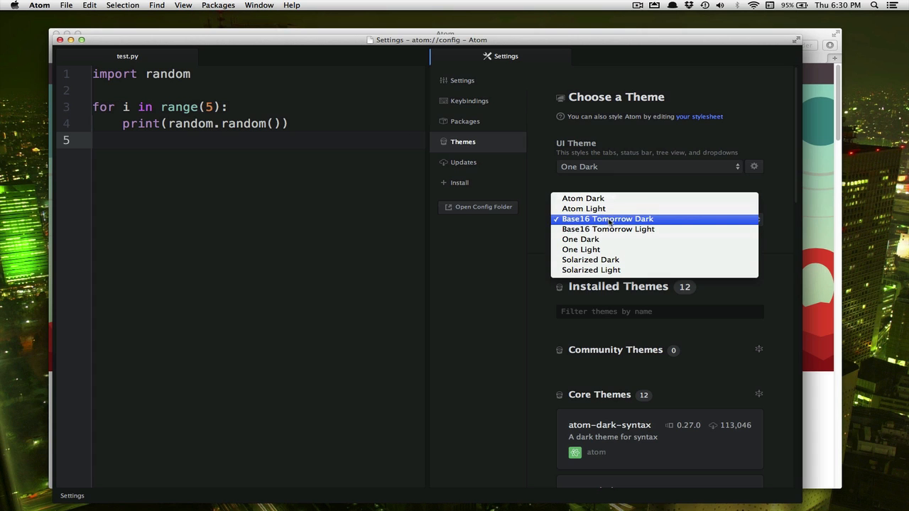
pyautogui.click(607, 219)
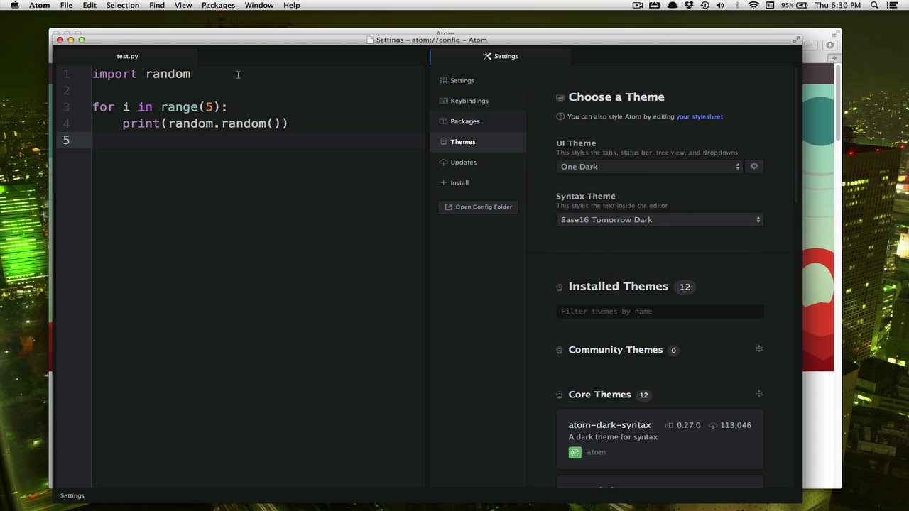
pyautogui.moveTo(409, 227)
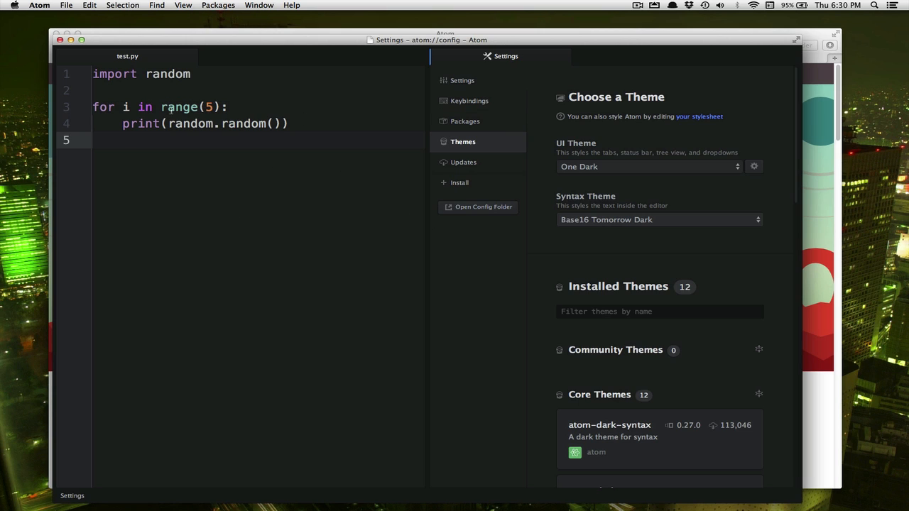
pyautogui.moveTo(563, 60)
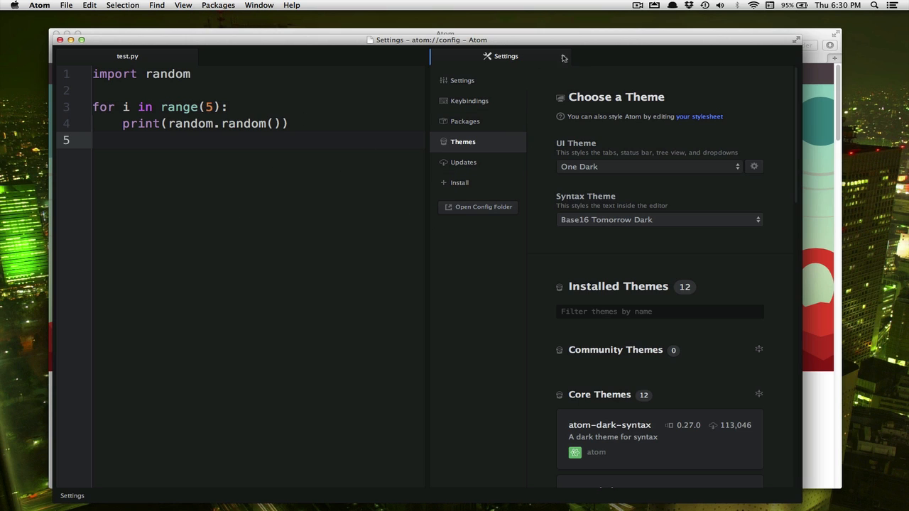